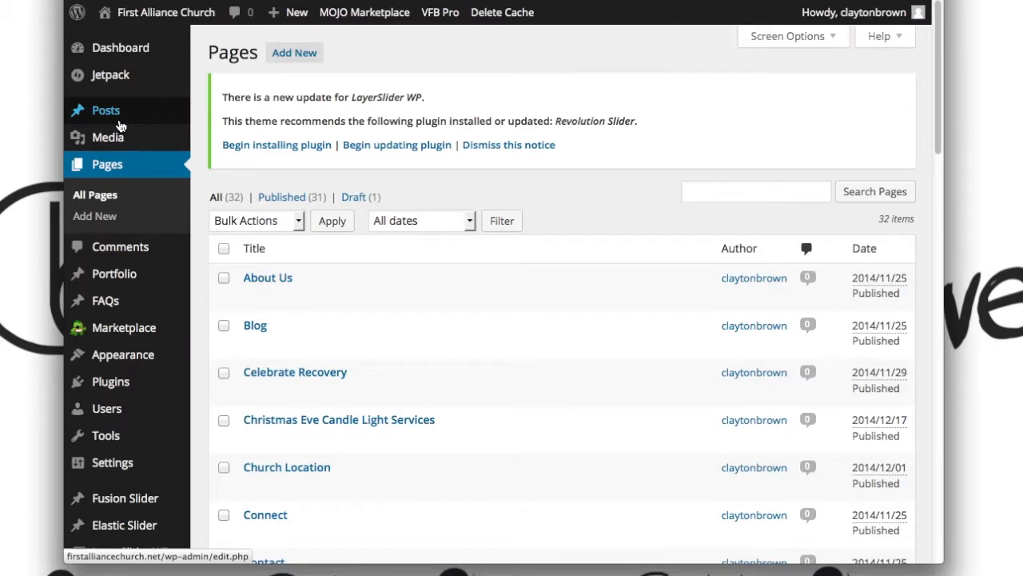
{"action": "mouse_move", "coordinate": [269, 277]}
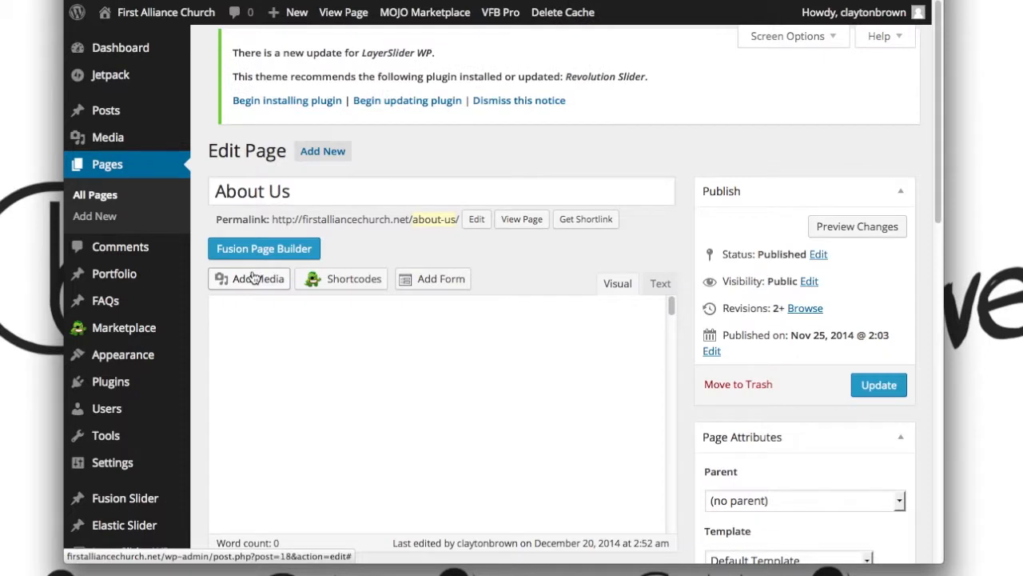
Step: Load the About Us page in Visual Composer's Backend Editor and review its blocks
{"action": "left_click", "coordinate": [264, 249]}
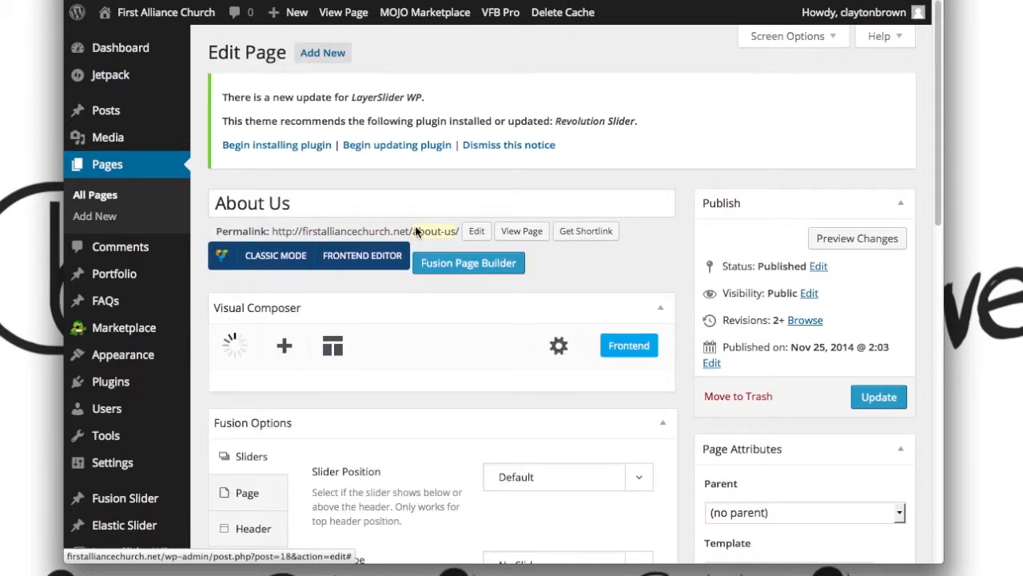
{"action": "mouse_move", "coordinate": [374, 371]}
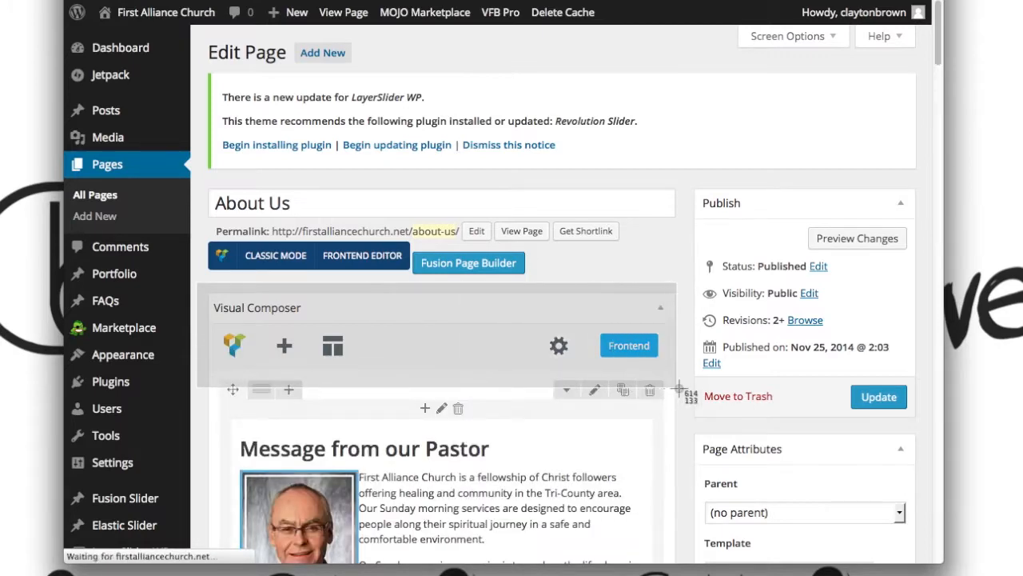
{"action": "scroll", "scroll_direction": "down", "scroll_amount": 3}
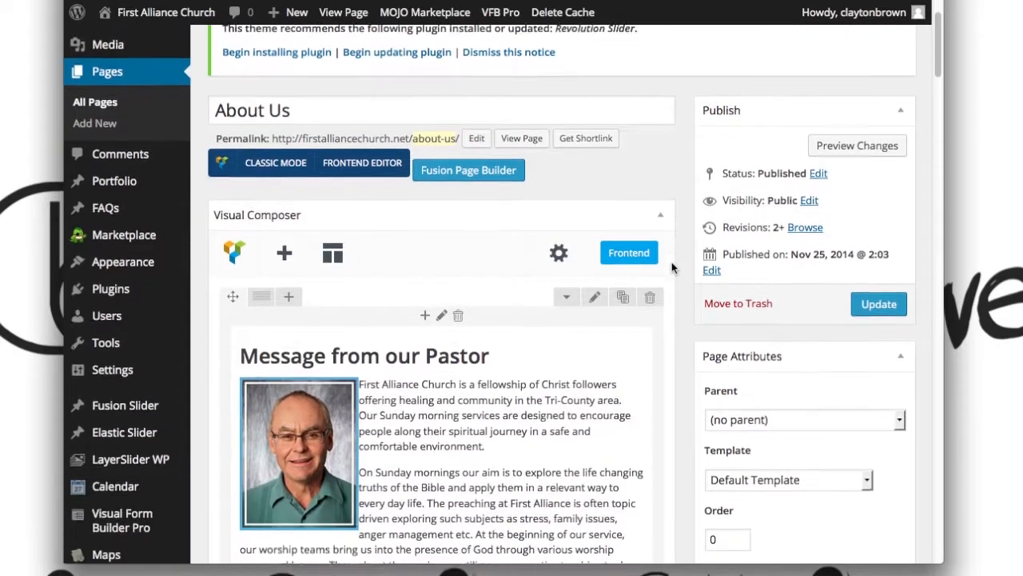
{"action": "scroll", "scroll_direction": "down", "scroll_amount": 3}
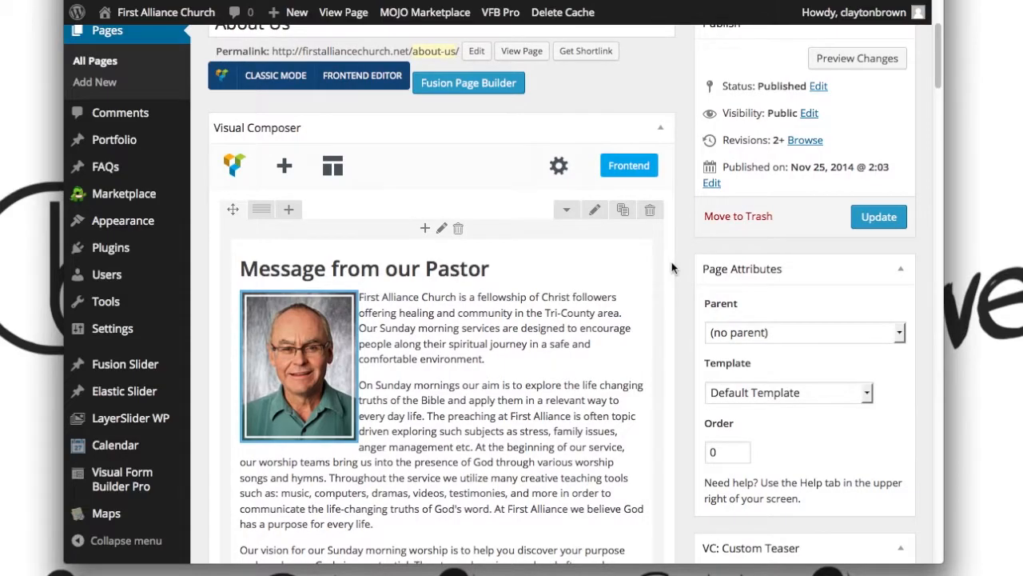
{"action": "scroll", "scroll_direction": "up", "scroll_amount": 3}
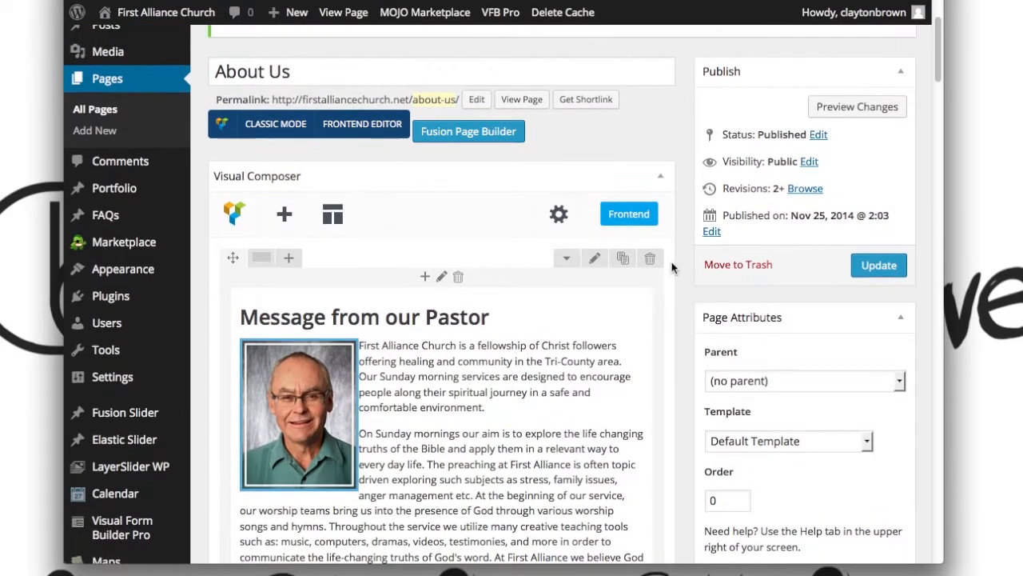
{"action": "scroll", "scroll_direction": "down", "scroll_amount": 3}
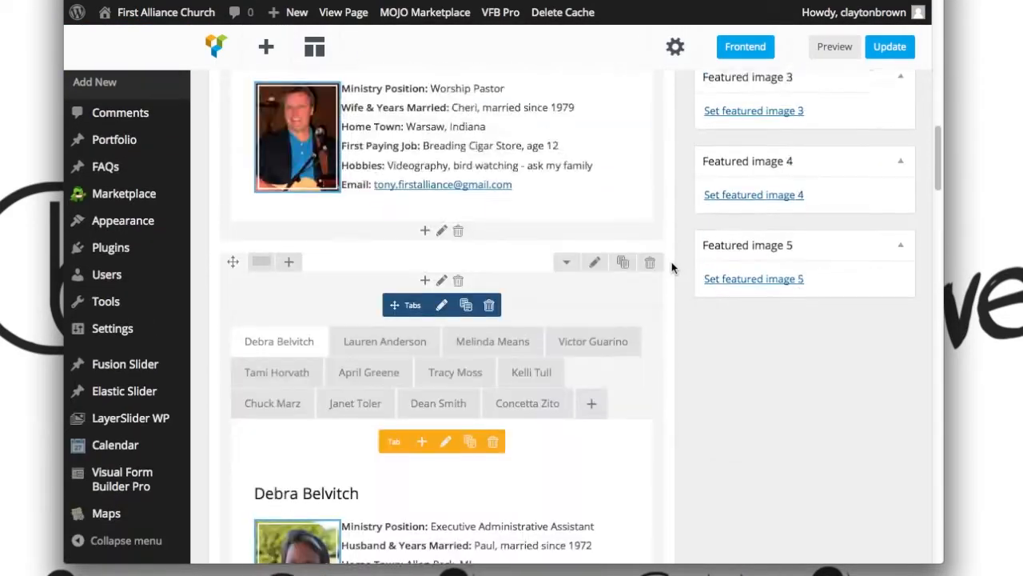
{"action": "left_click", "coordinate": [675, 47]}
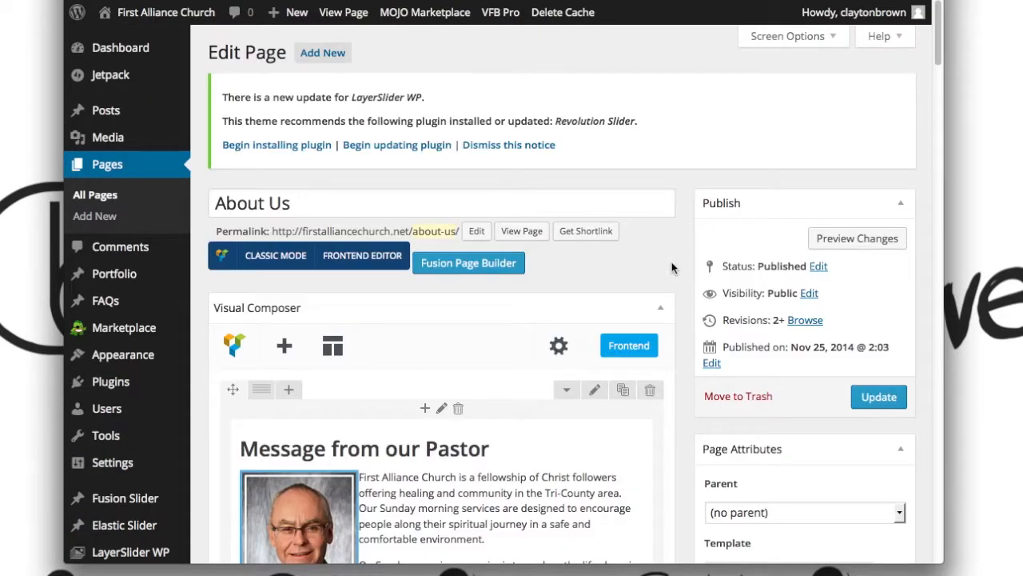
{"action": "mouse_move", "coordinate": [275, 256]}
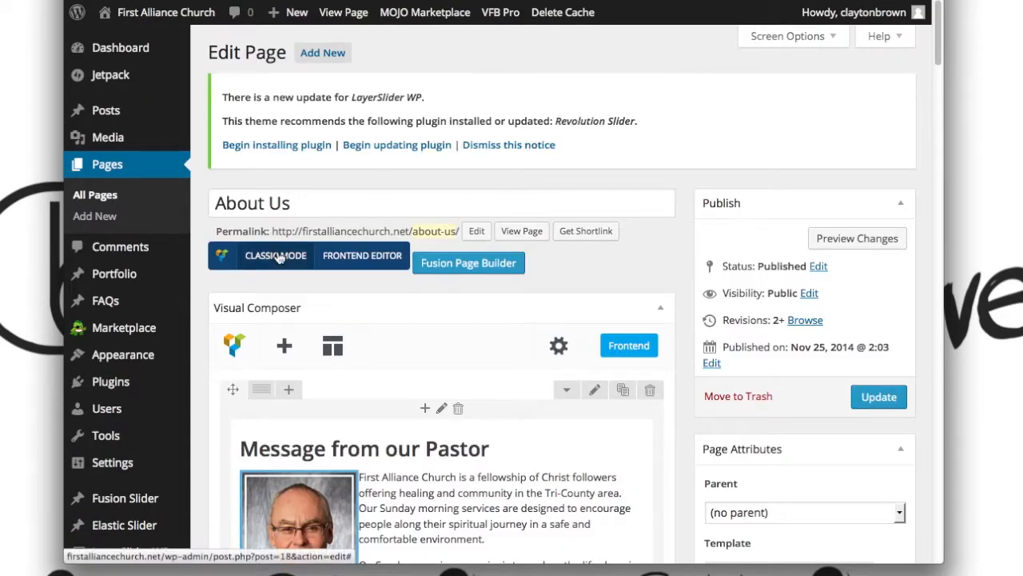
Step: Switch to Classic Mode's Text view and scroll to the end of the shortcode markup
{"action": "left_click", "coordinate": [275, 255]}
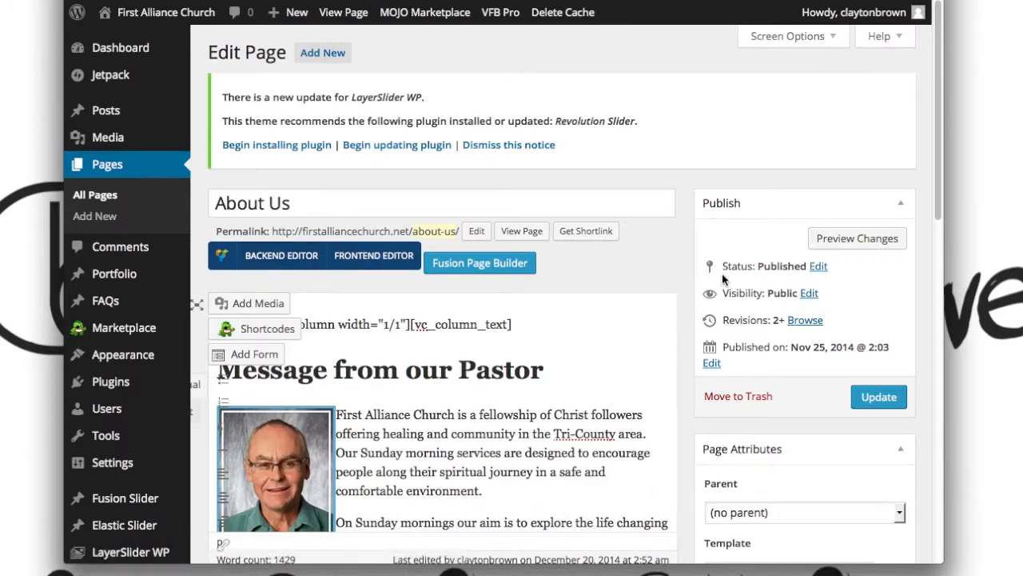
{"action": "scroll", "scroll_direction": "down", "scroll_amount": 3}
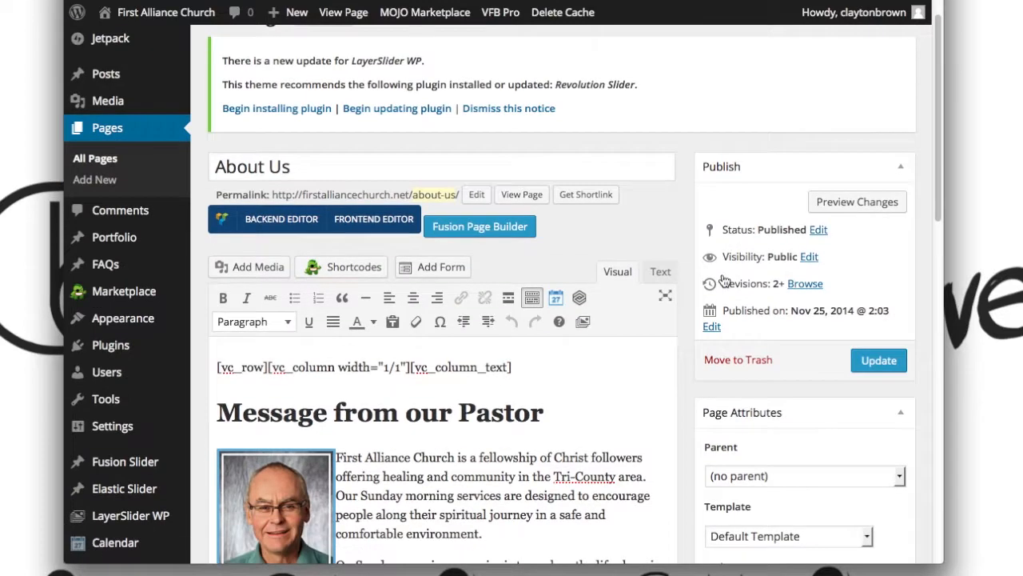
{"action": "scroll", "scroll_direction": "down", "scroll_amount": 3}
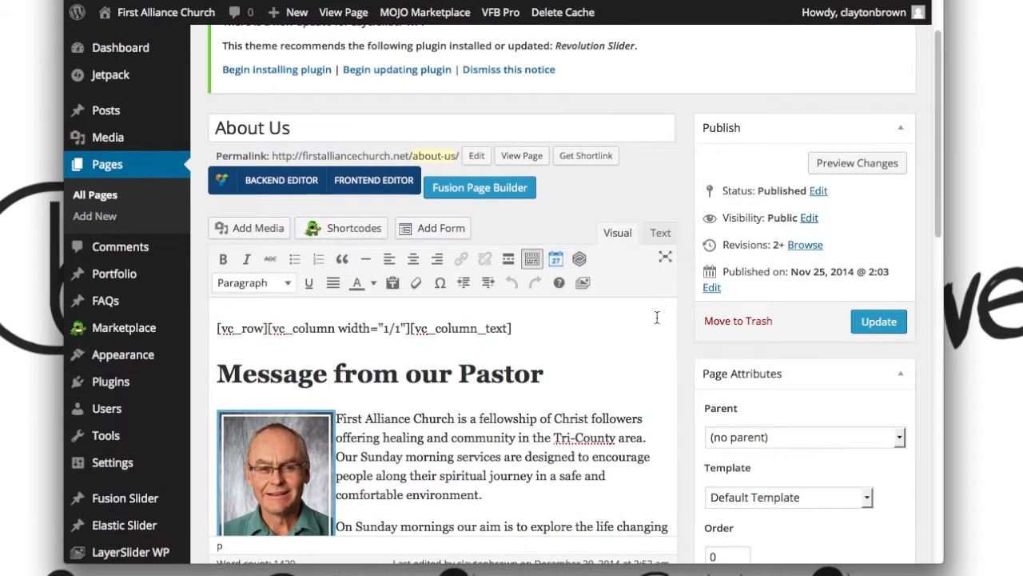
{"action": "left_click", "coordinate": [661, 233]}
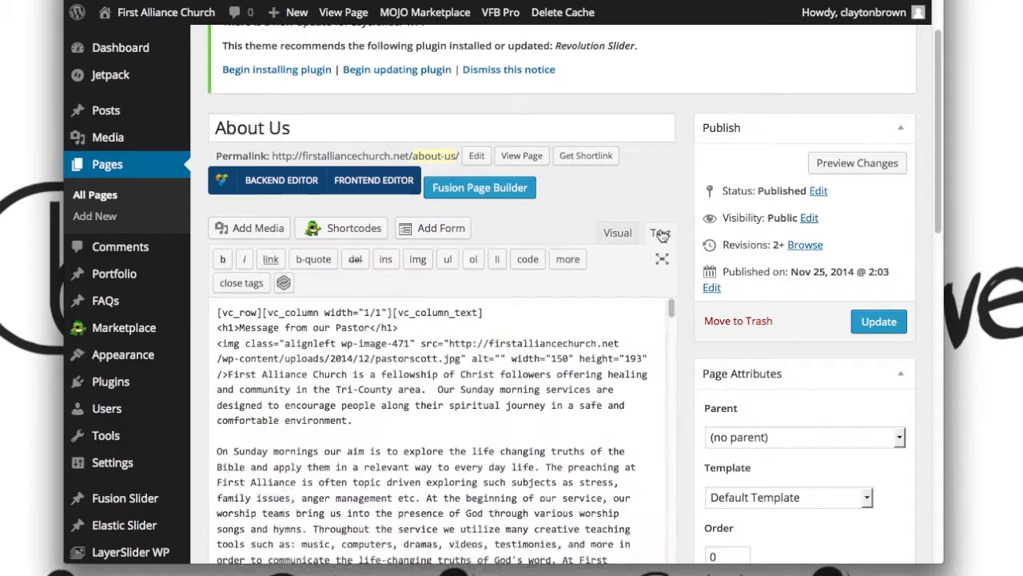
{"action": "scroll", "scroll_direction": "down", "scroll_amount": 3}
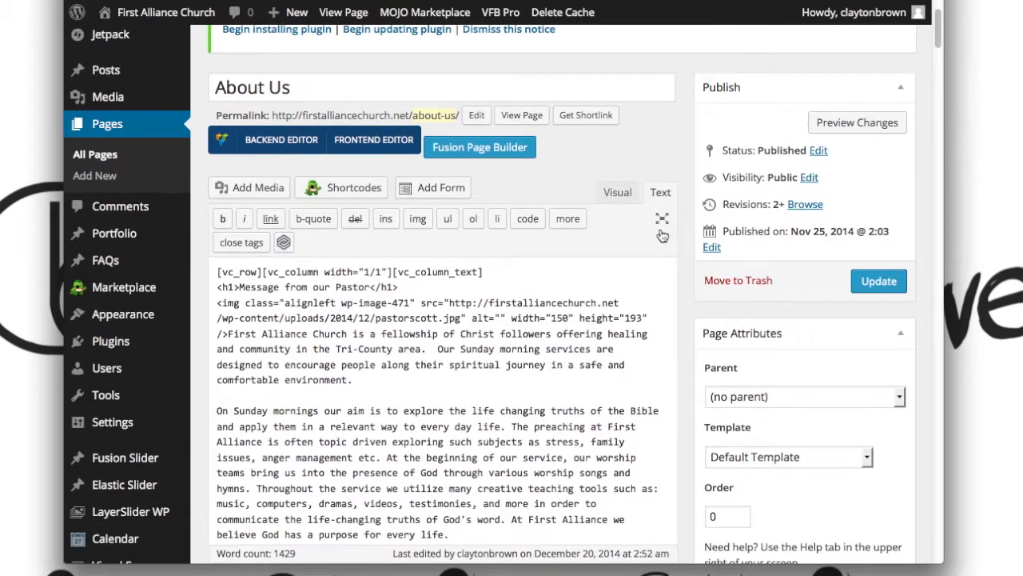
{"action": "scroll", "scroll_direction": "down", "scroll_amount": 3}
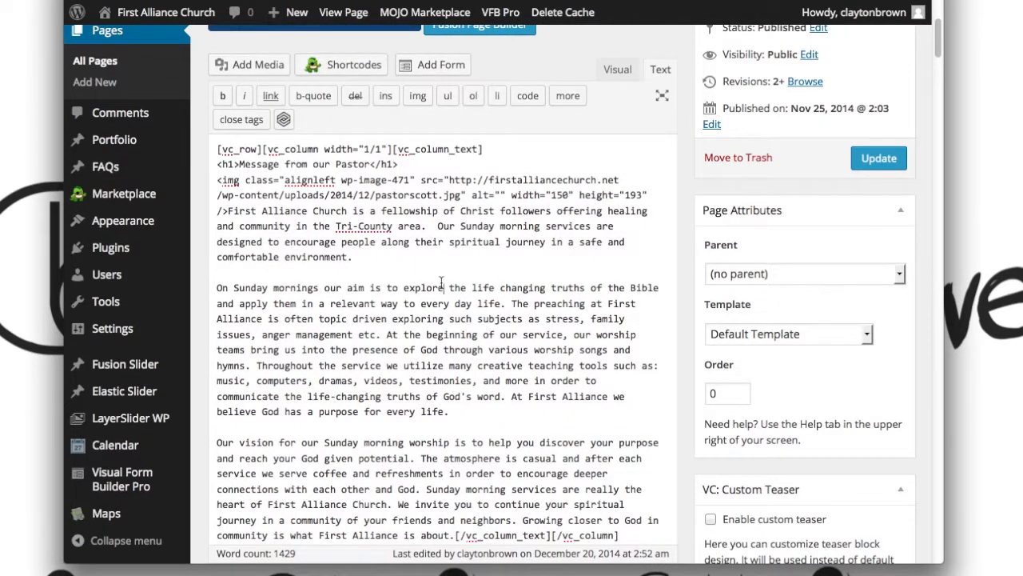
{"action": "scroll", "scroll_direction": "down", "scroll_amount": 3}
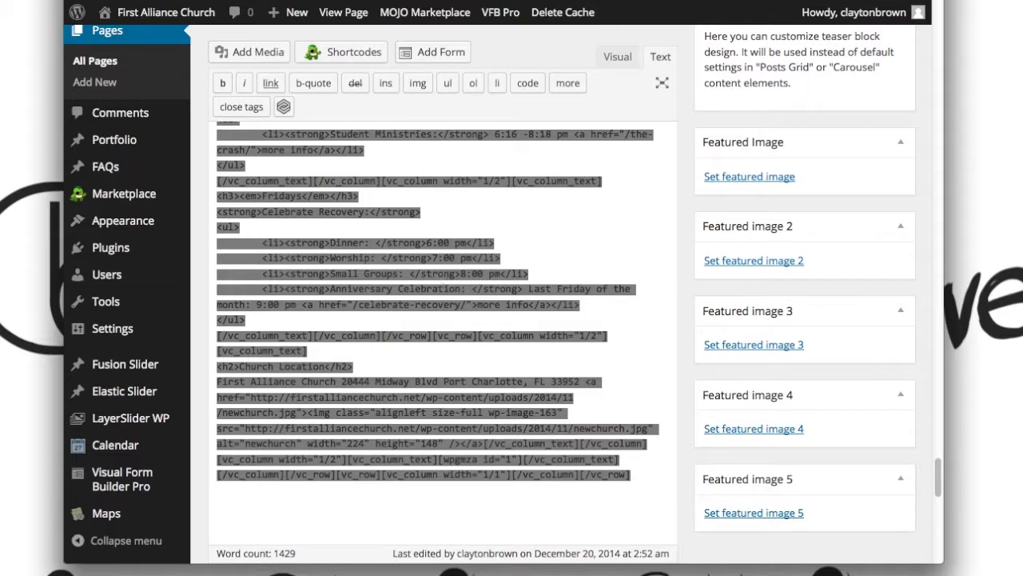
Step: Save the pasted markup as a TextEdit document in PageBackups > About
{"action": "left_click", "coordinate": [568, 278]}
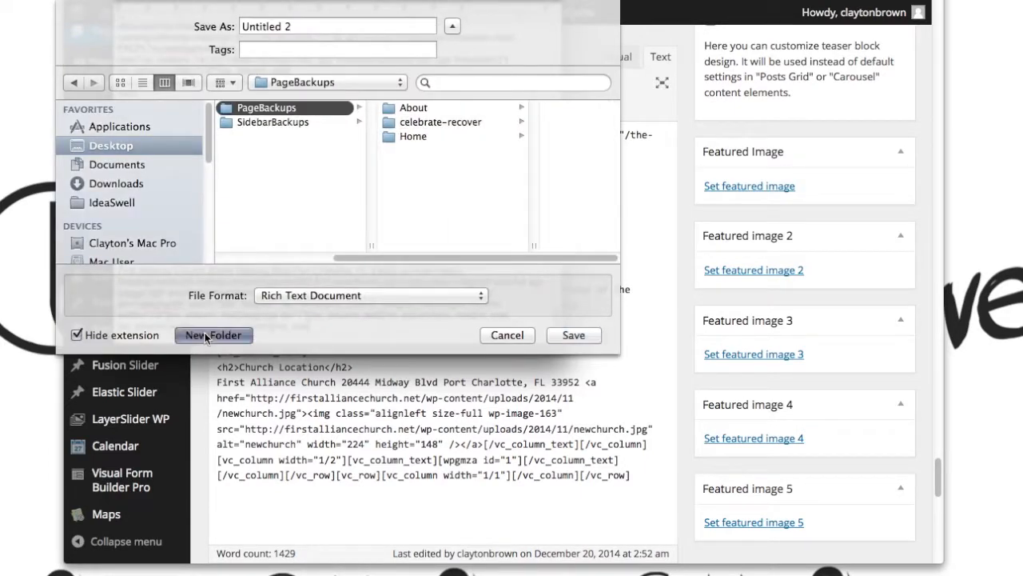
{"action": "left_click", "coordinate": [215, 336]}
{"action": "type", "text": "about"}
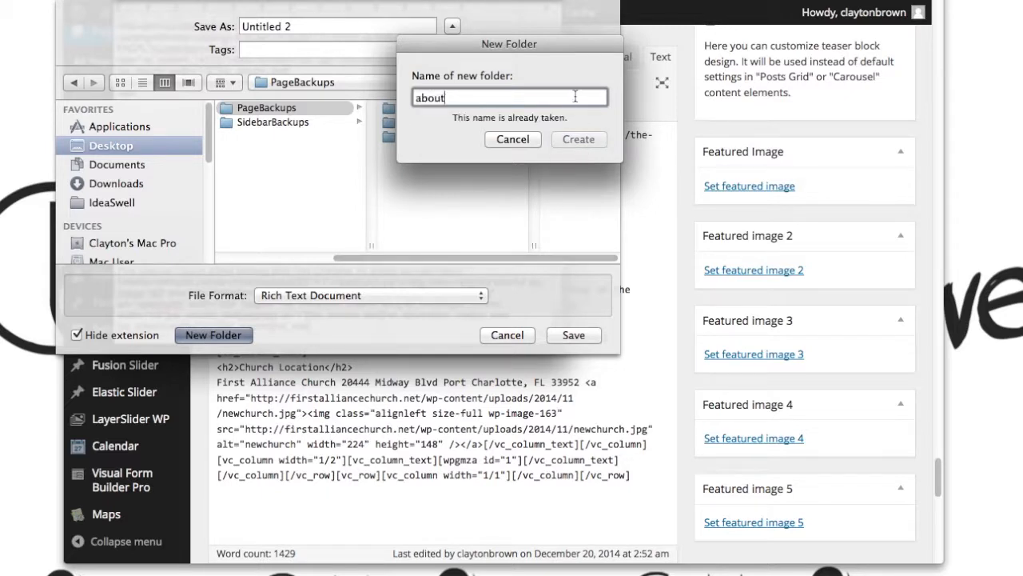
{"action": "left_click", "coordinate": [511, 139]}
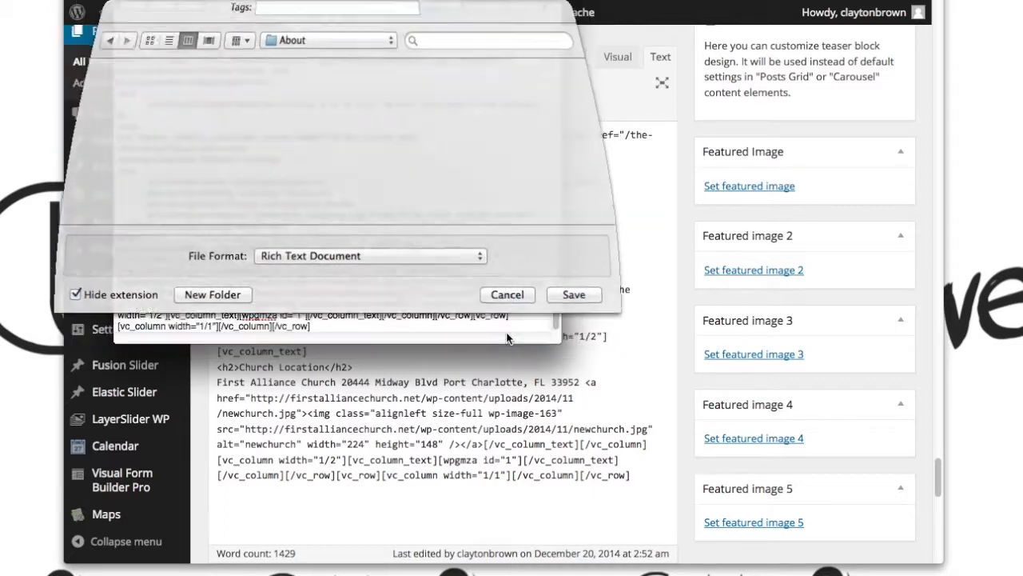
{"action": "left_click", "coordinate": [507, 295]}
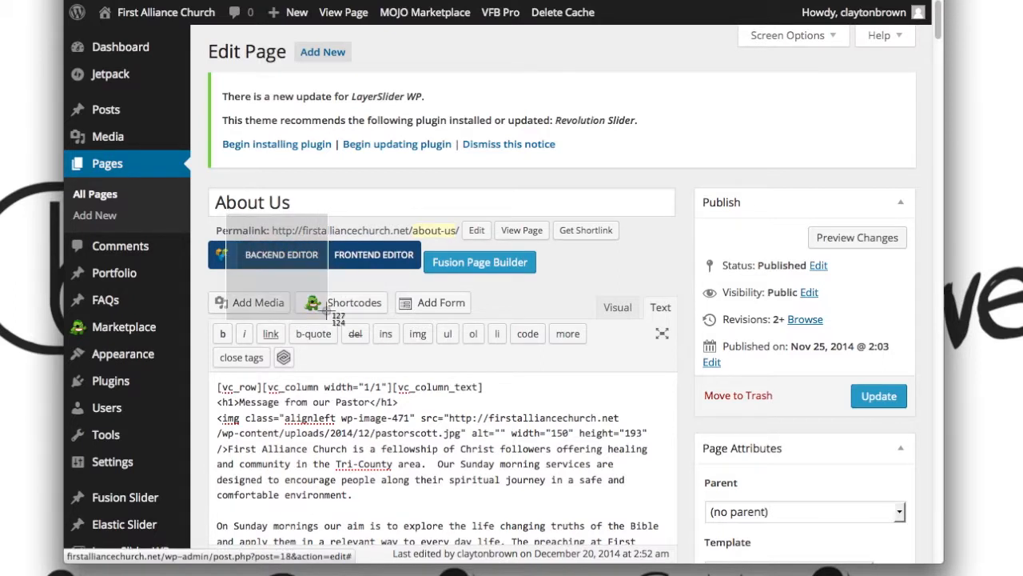
Step: Return to the Backend Editor and scroll through the Message from our Pastor block
{"action": "left_click", "coordinate": [281, 254]}
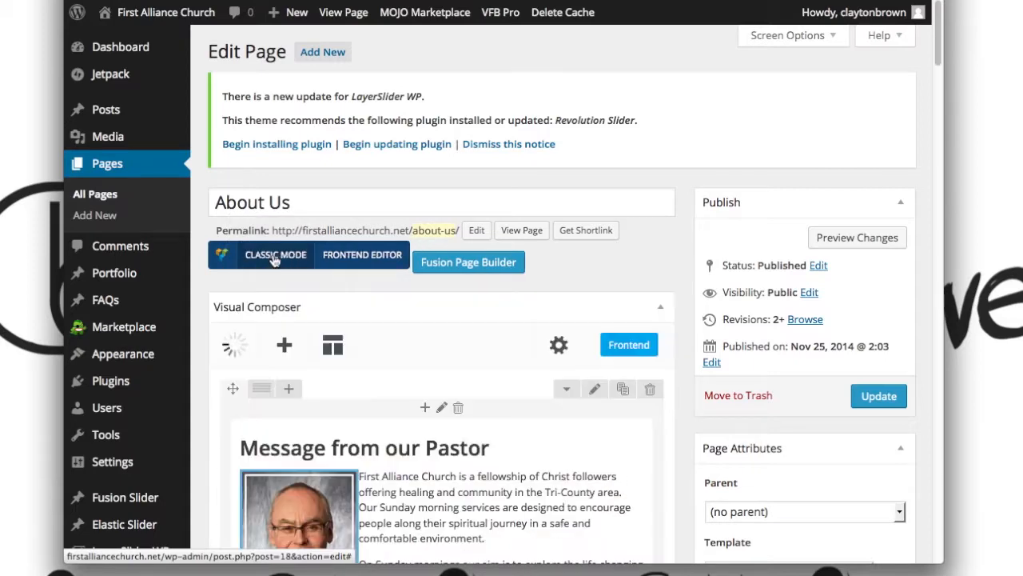
{"action": "mouse_move", "coordinate": [575, 291]}
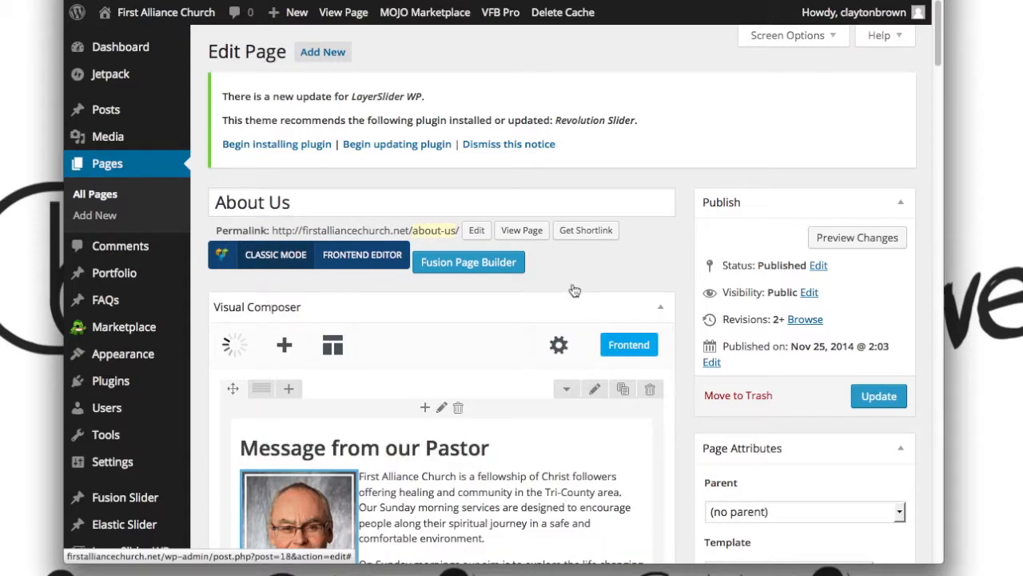
{"action": "scroll", "scroll_direction": "down", "scroll_amount": 3}
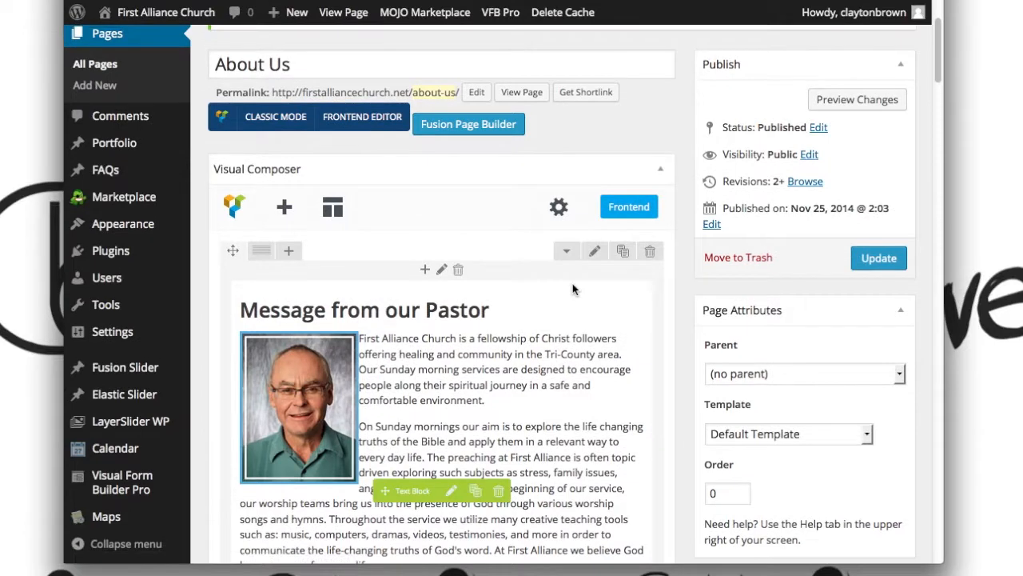
{"action": "scroll", "scroll_direction": "down", "scroll_amount": 3}
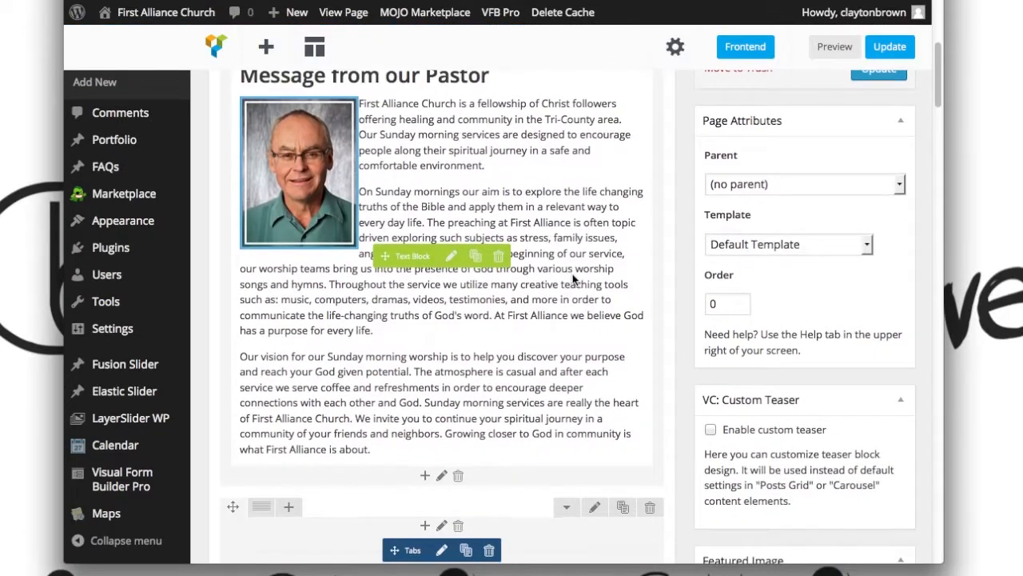
{"action": "scroll", "scroll_direction": "up", "scroll_amount": 3}
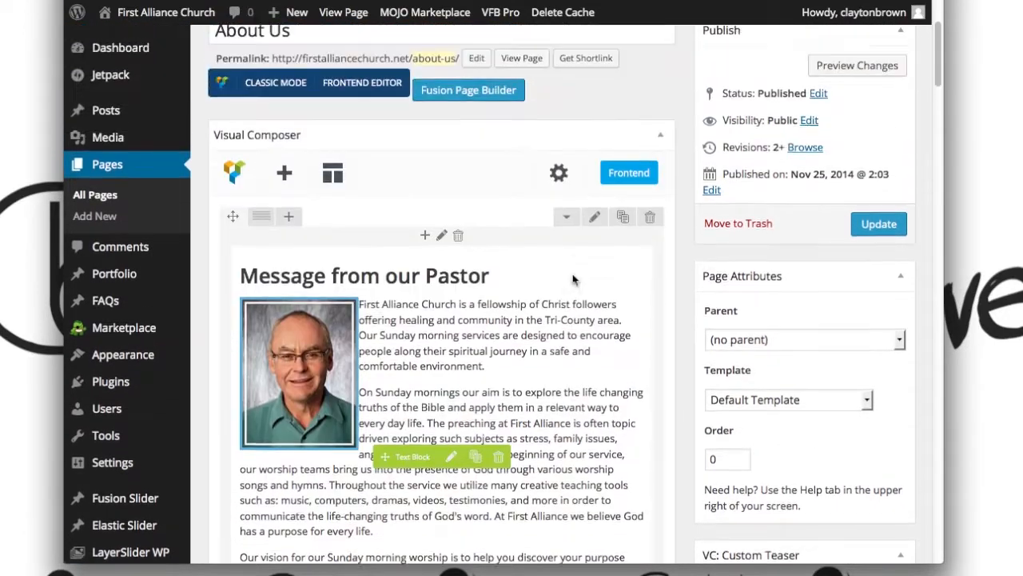
{"action": "scroll", "scroll_direction": "up", "scroll_amount": 3}
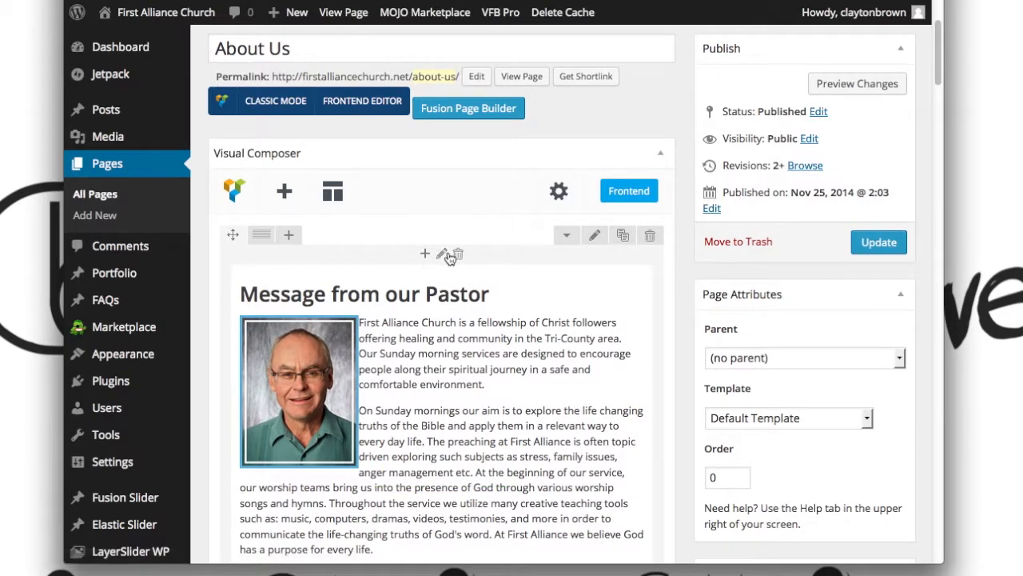
{"action": "scroll", "scroll_direction": "down", "scroll_amount": 3}
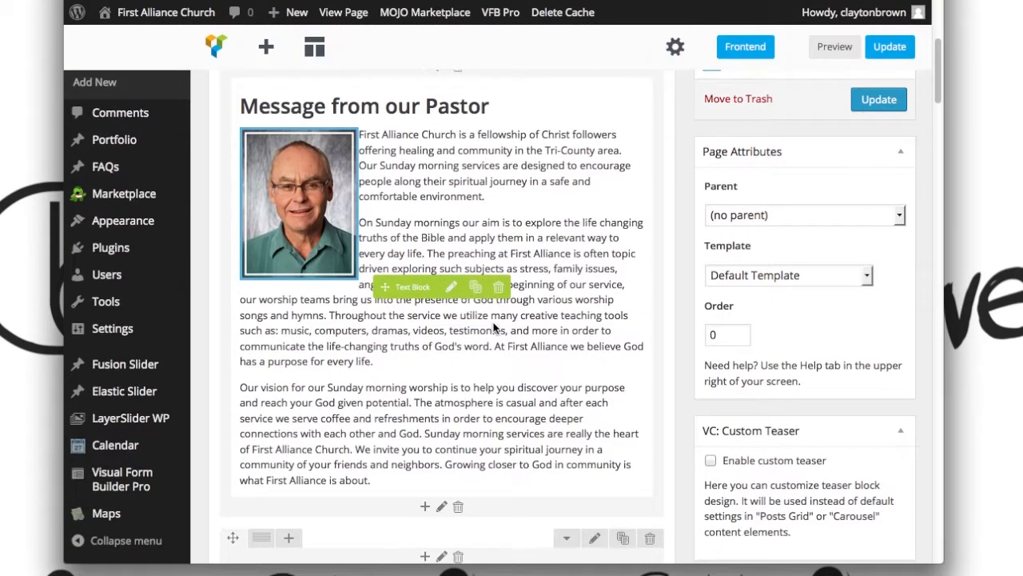
{"action": "mouse_move", "coordinate": [450, 287]}
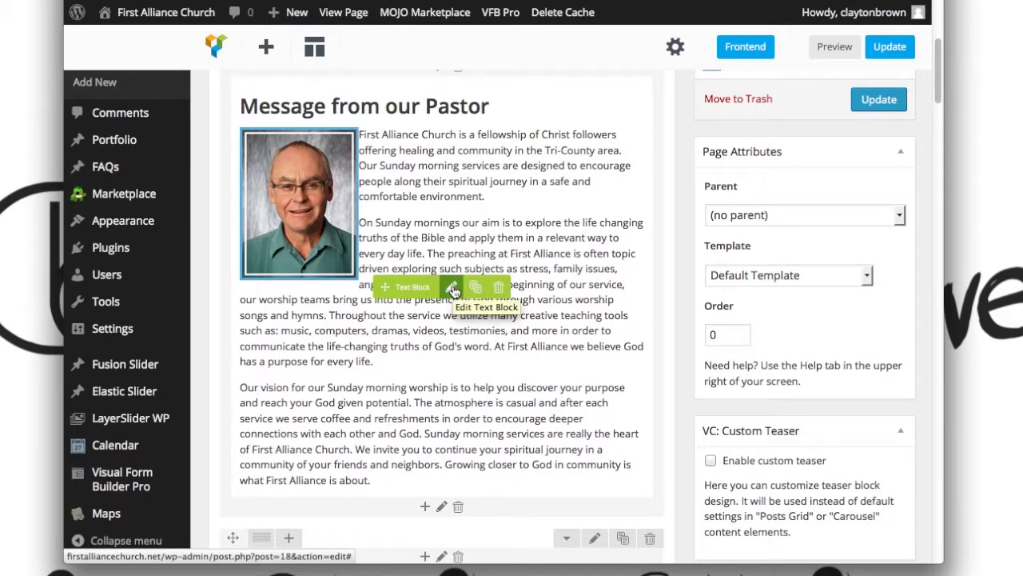
{"action": "left_click", "coordinate": [454, 287]}
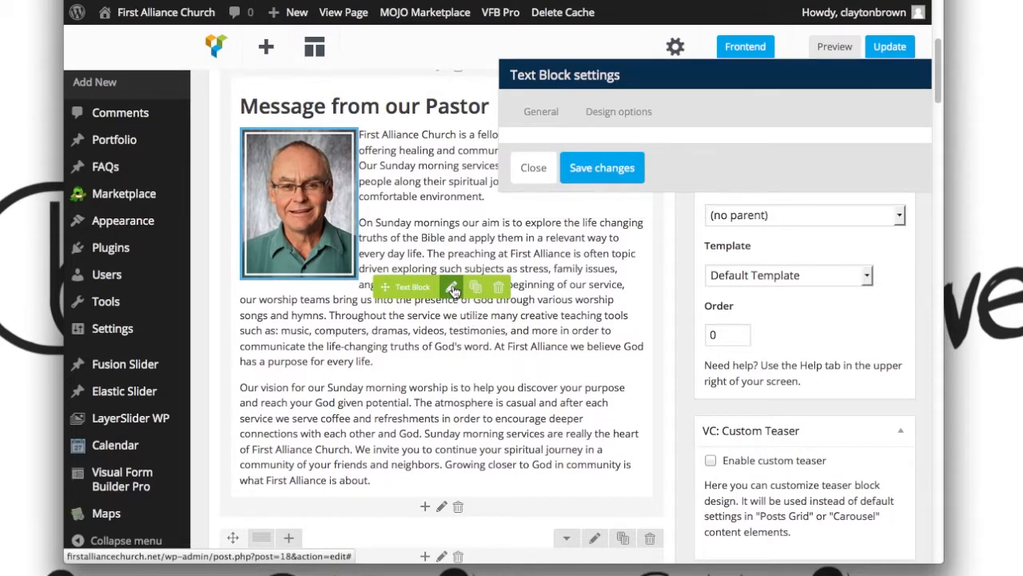
{"action": "left_click", "coordinate": [540, 112]}
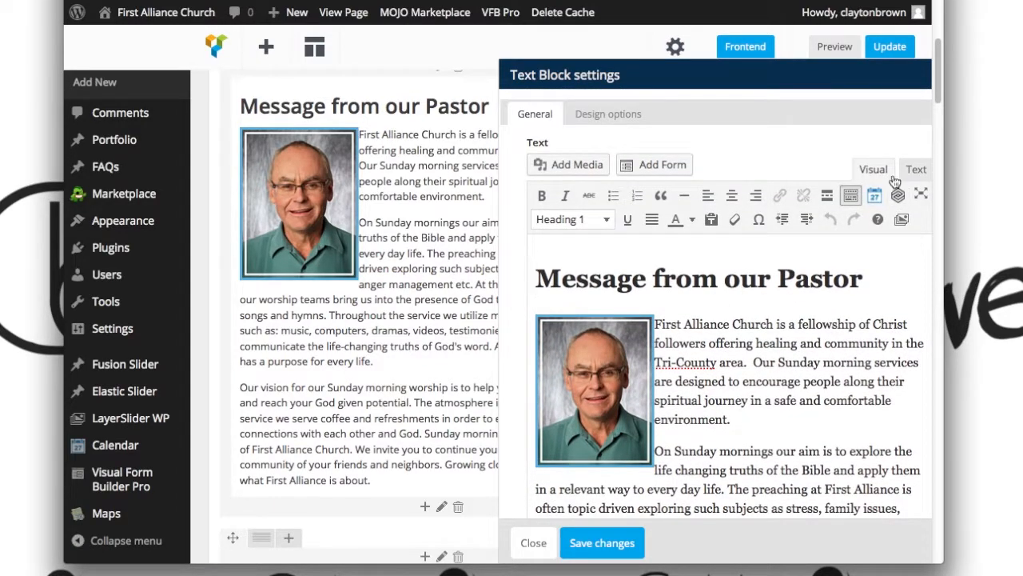
{"action": "left_click", "coordinate": [914, 169]}
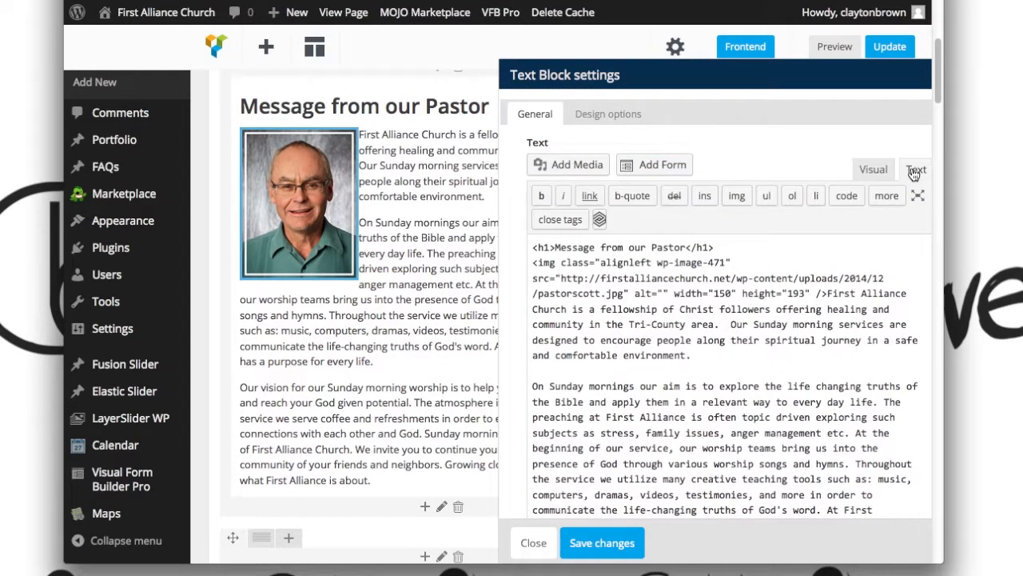
{"action": "left_click", "coordinate": [873, 169]}
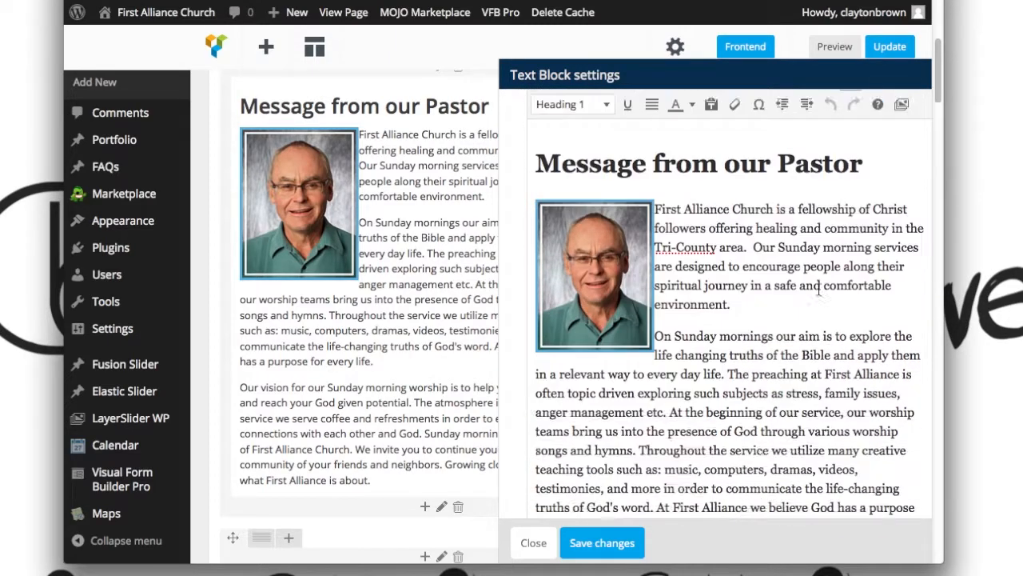
{"action": "scroll", "scroll_direction": "down", "scroll_amount": 3}
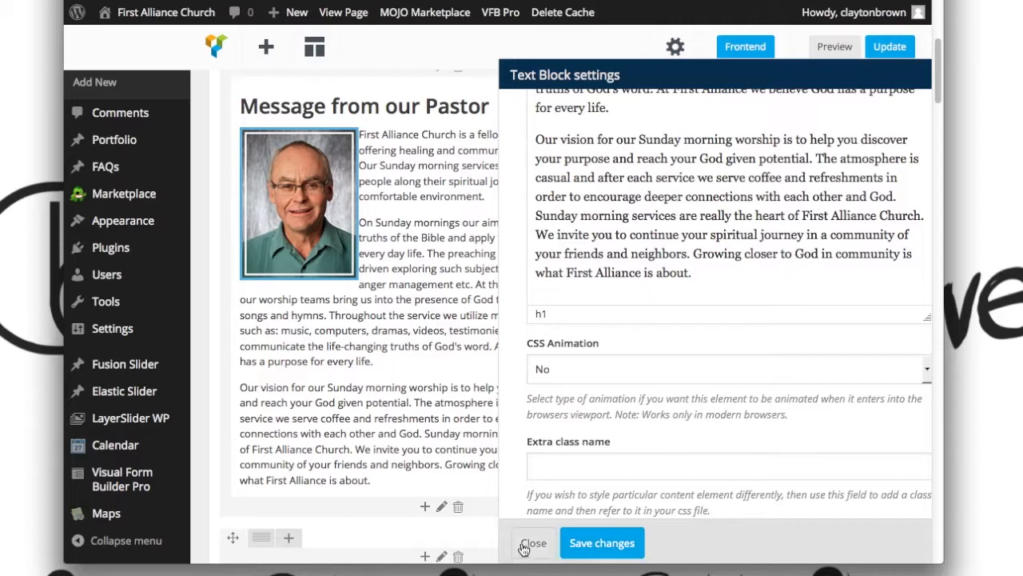
{"action": "left_click", "coordinate": [534, 542]}
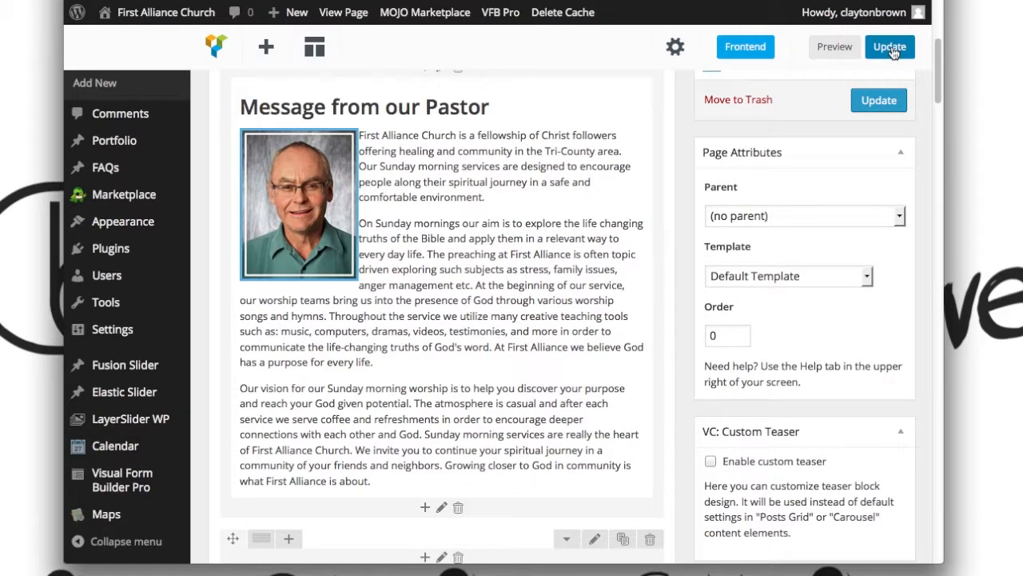
{"action": "scroll", "scroll_direction": "down", "scroll_amount": 3}
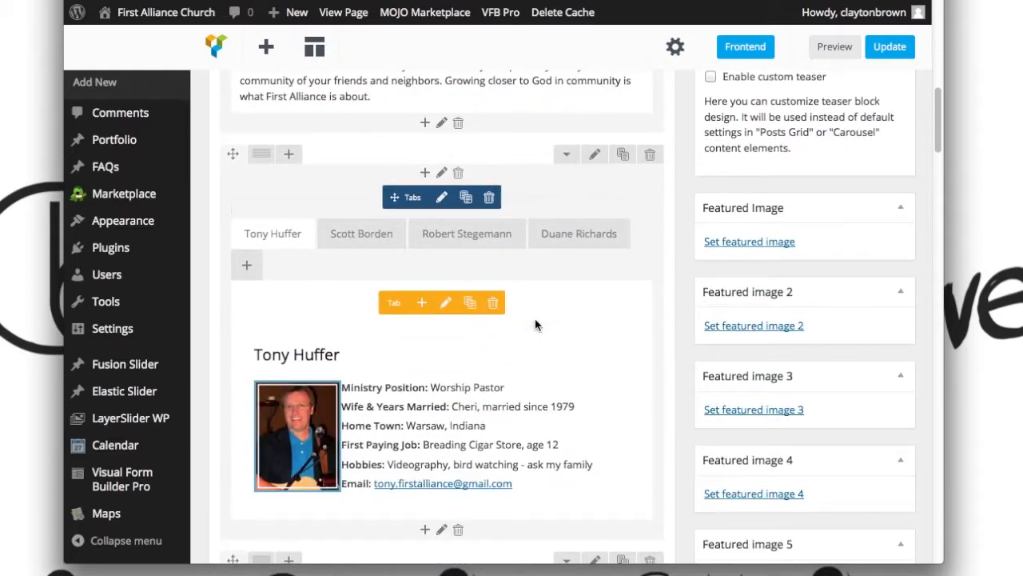
{"action": "scroll", "scroll_direction": "down", "scroll_amount": 3}
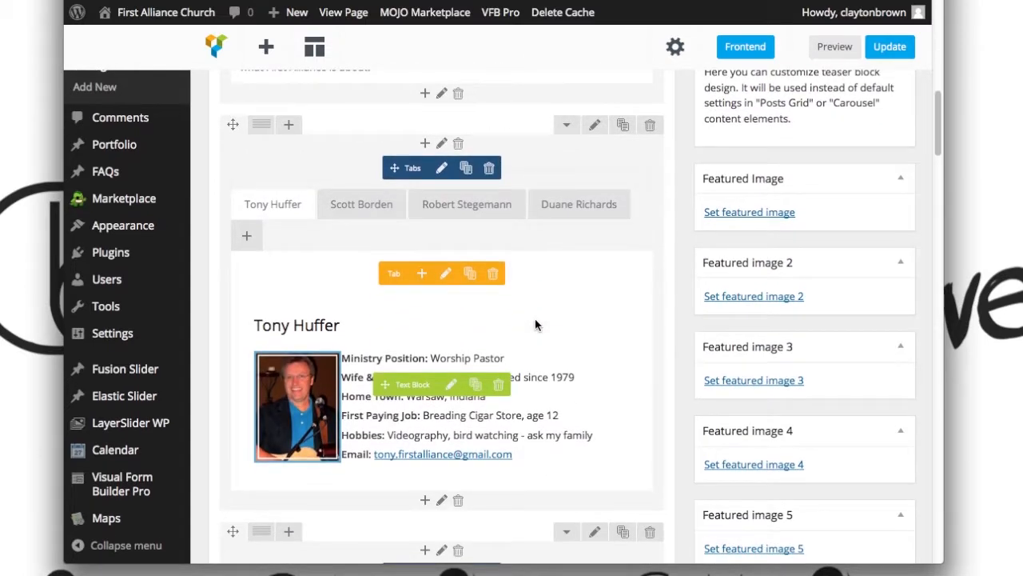
{"action": "mouse_move", "coordinate": [603, 243]}
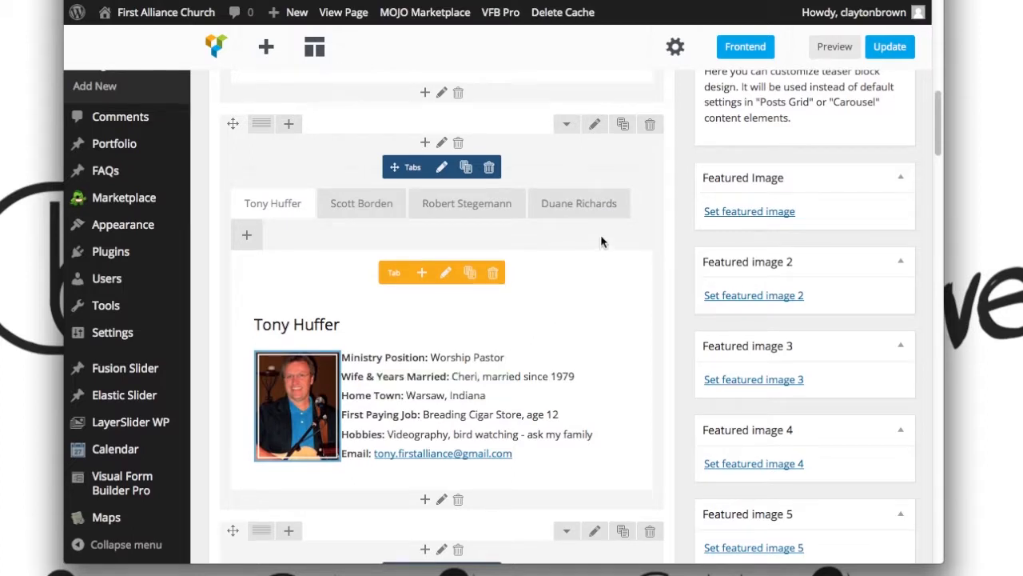
{"action": "mouse_move", "coordinate": [578, 203]}
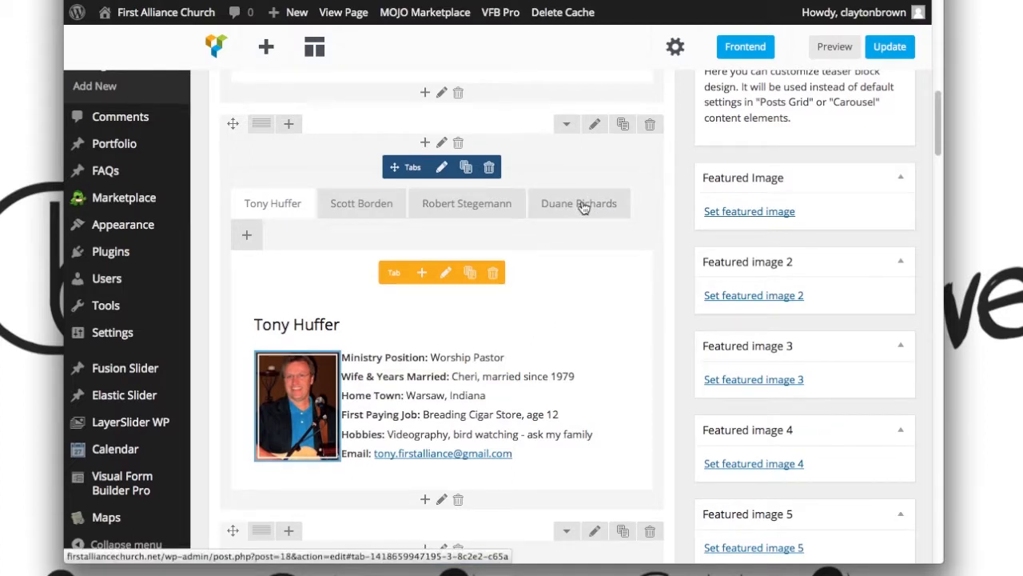
{"action": "left_click", "coordinate": [579, 203]}
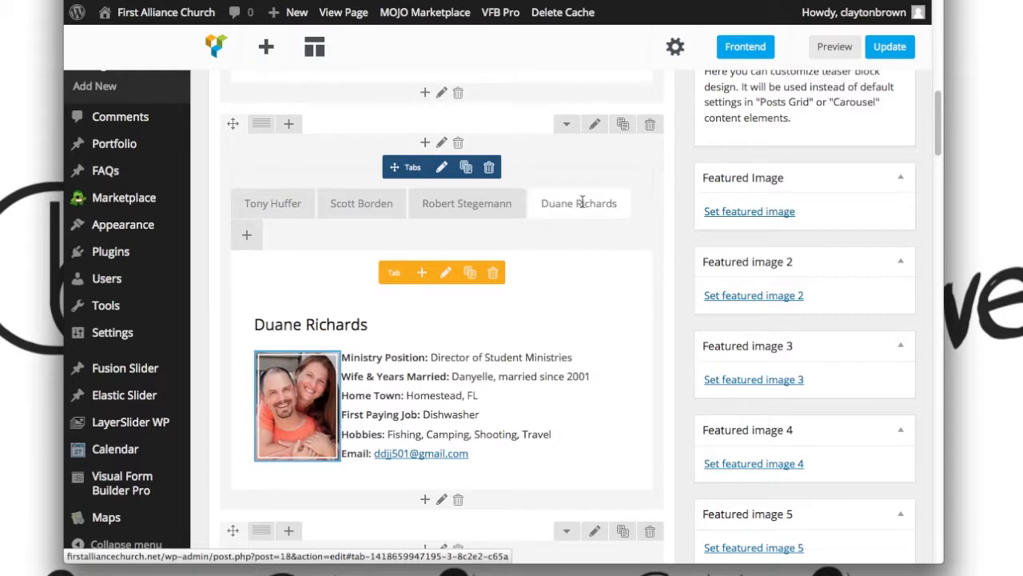
{"action": "mouse_move", "coordinate": [573, 282]}
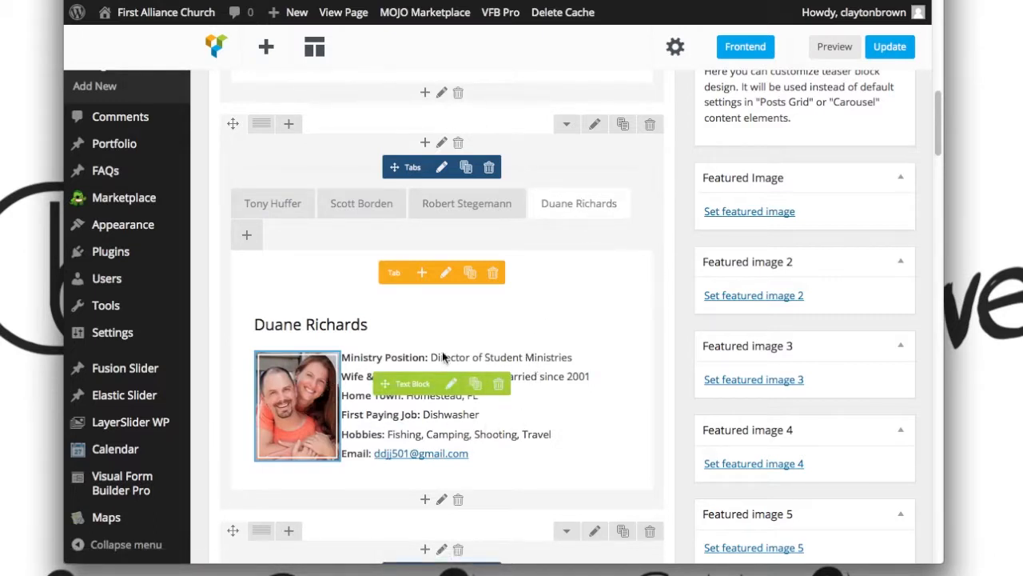
{"action": "mouse_move", "coordinate": [452, 400]}
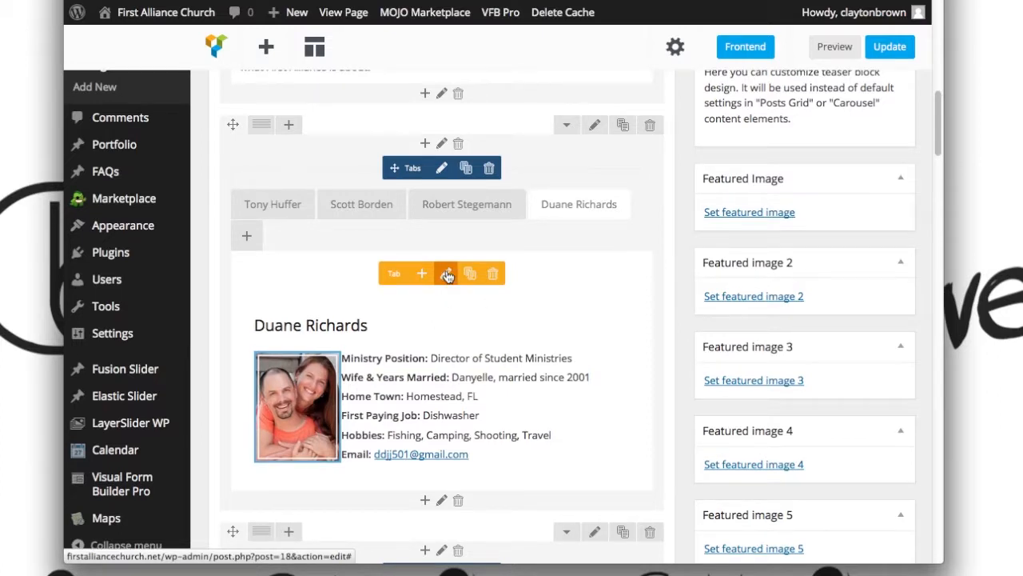
{"action": "left_click", "coordinate": [444, 272]}
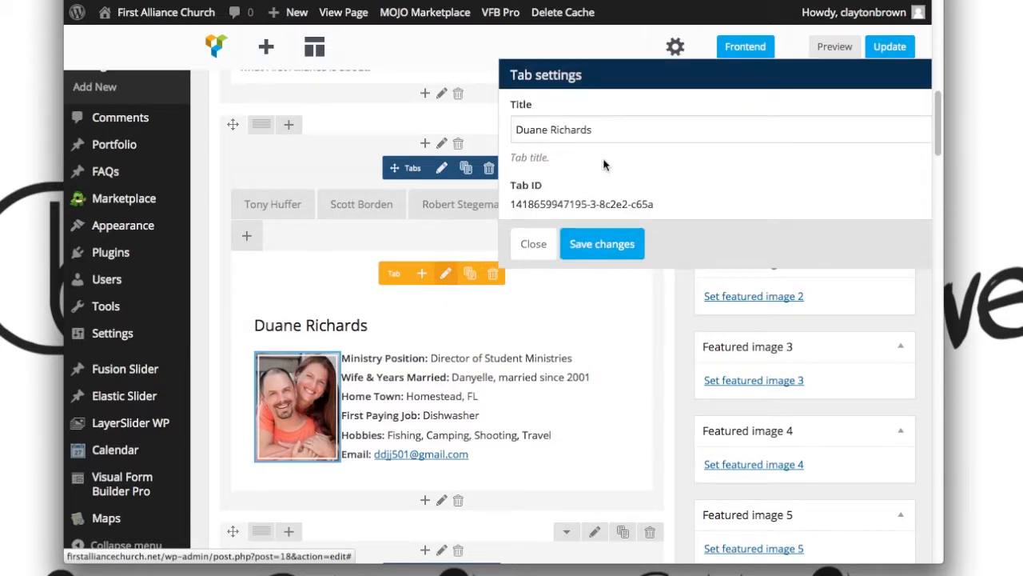
{"action": "left_click", "coordinate": [534, 243]}
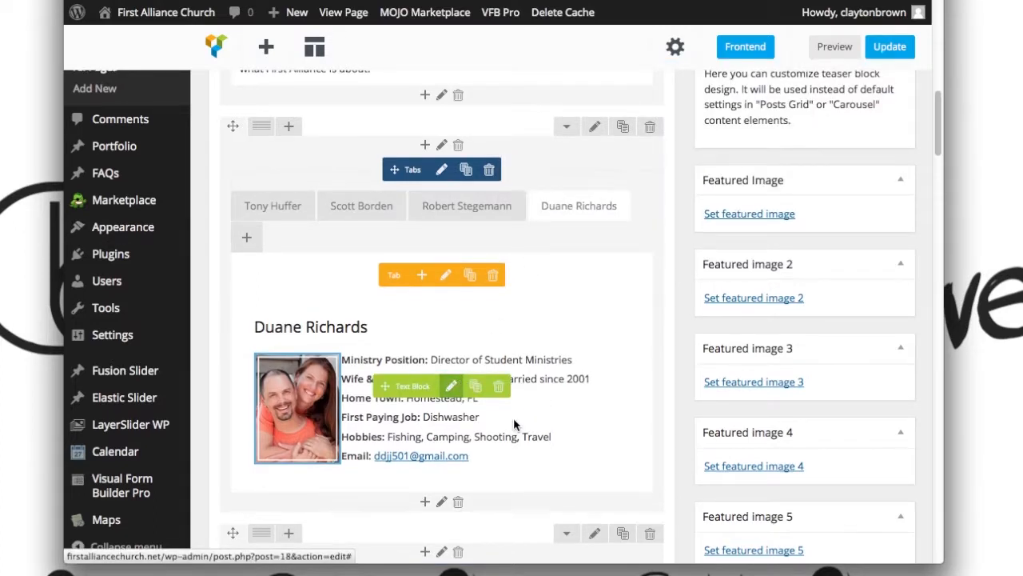
{"action": "left_click", "coordinate": [451, 385]}
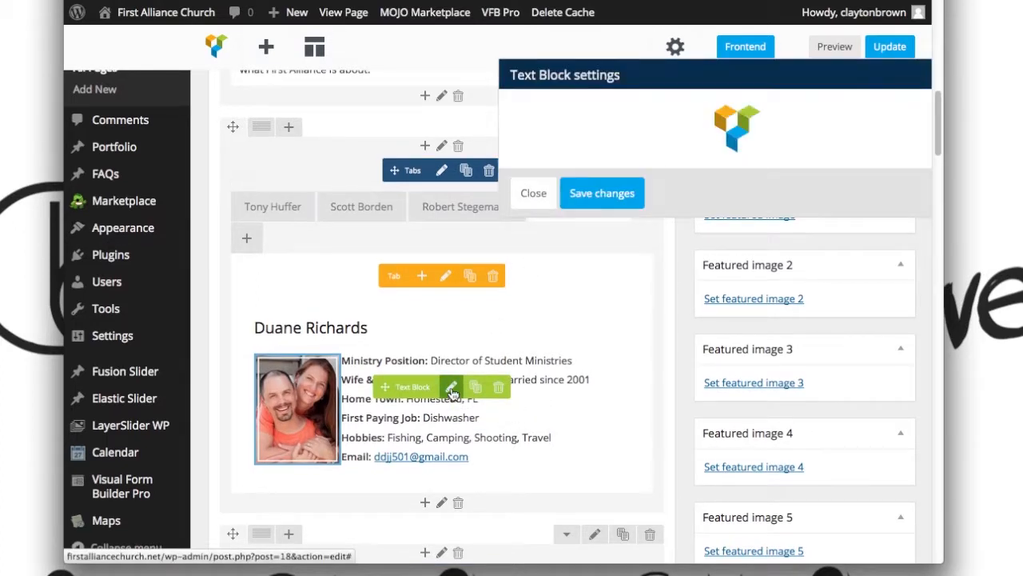
{"action": "left_click", "coordinate": [450, 387]}
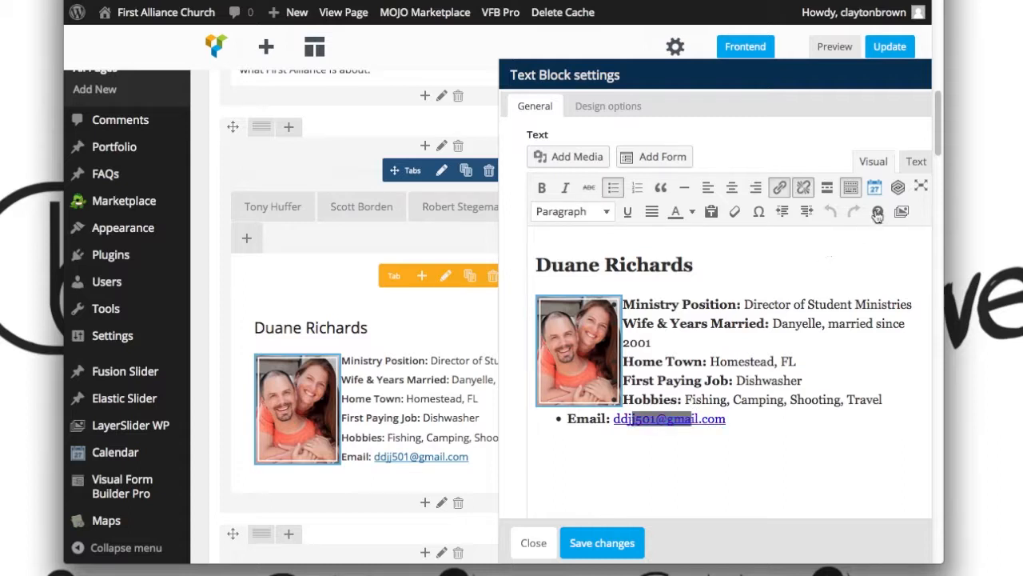
{"action": "left_click", "coordinate": [915, 161]}
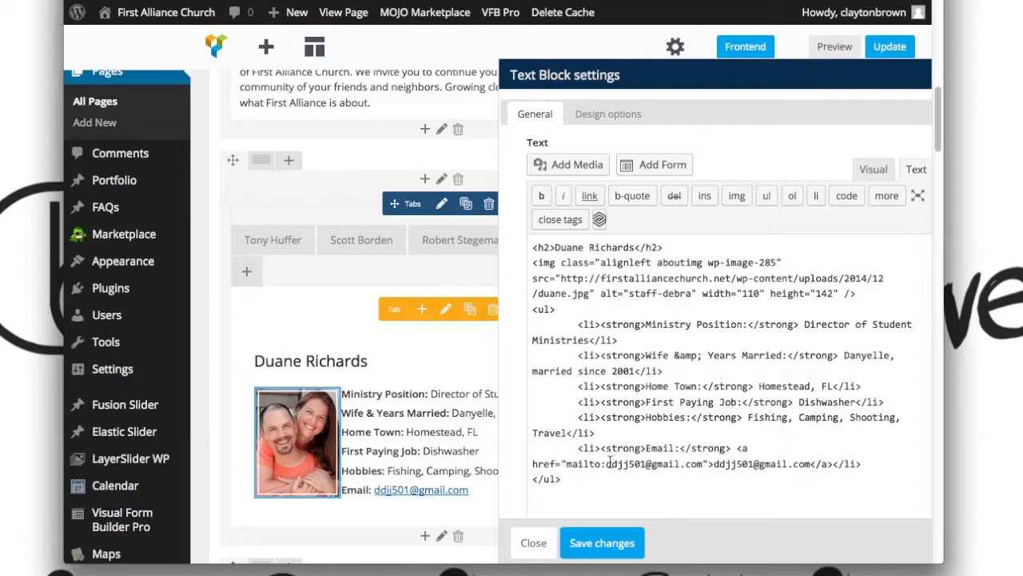
{"action": "double_click", "coordinate": [643, 463]}
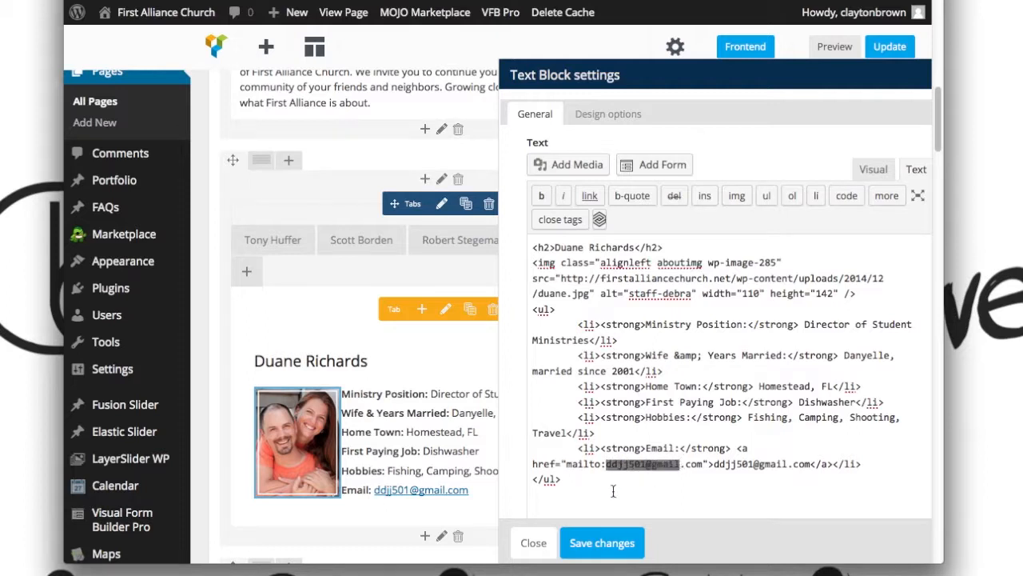
{"action": "mouse_move", "coordinate": [892, 70]}
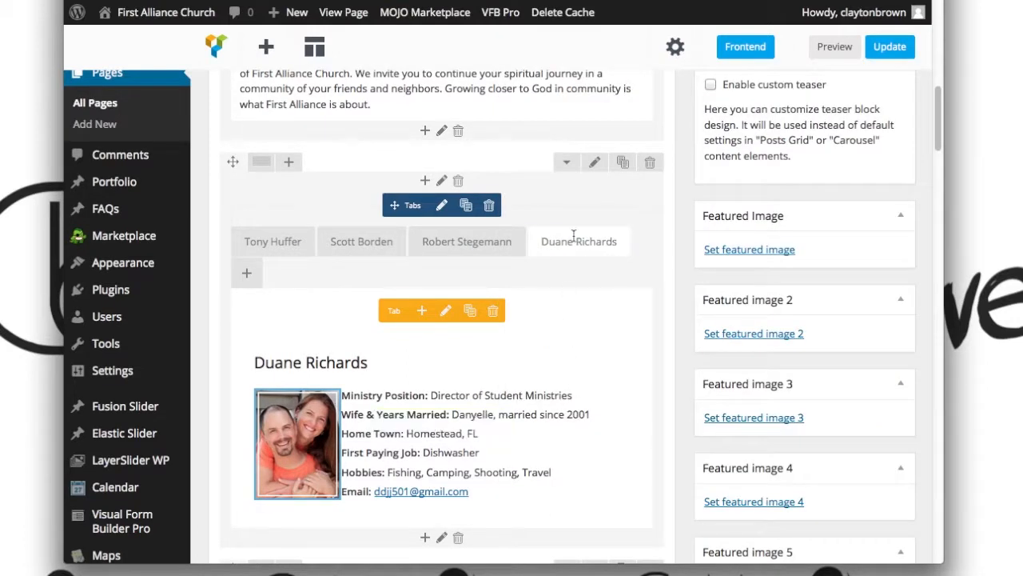
{"action": "mouse_move", "coordinate": [578, 269]}
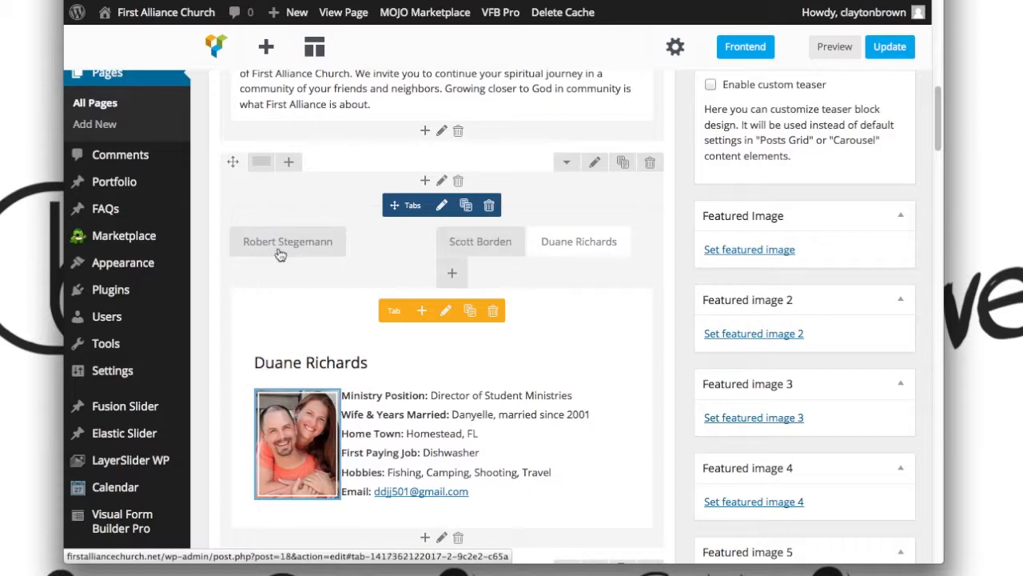
{"action": "right_click", "coordinate": [479, 240]}
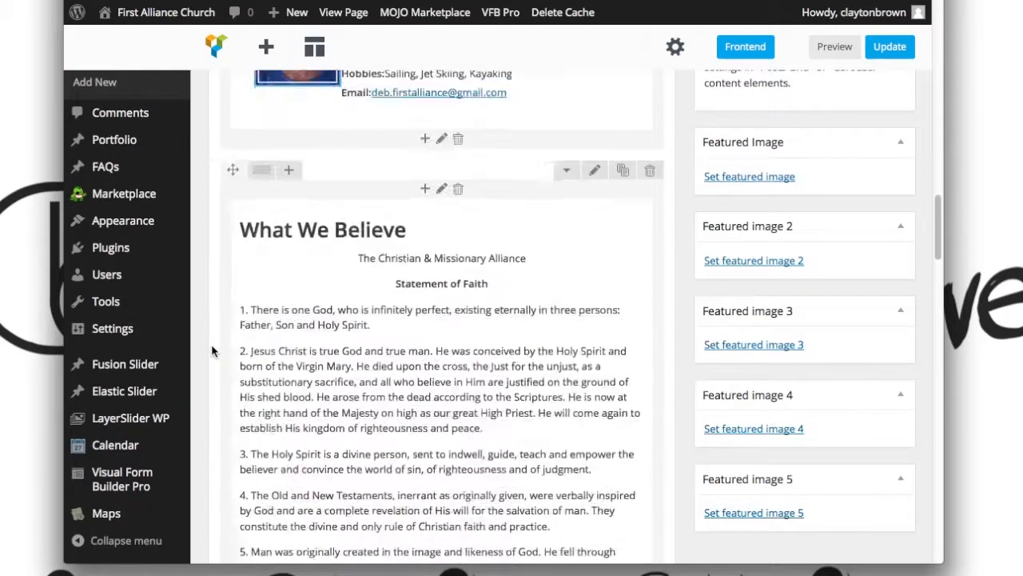
{"action": "scroll", "scroll_direction": "down", "scroll_amount": 3}
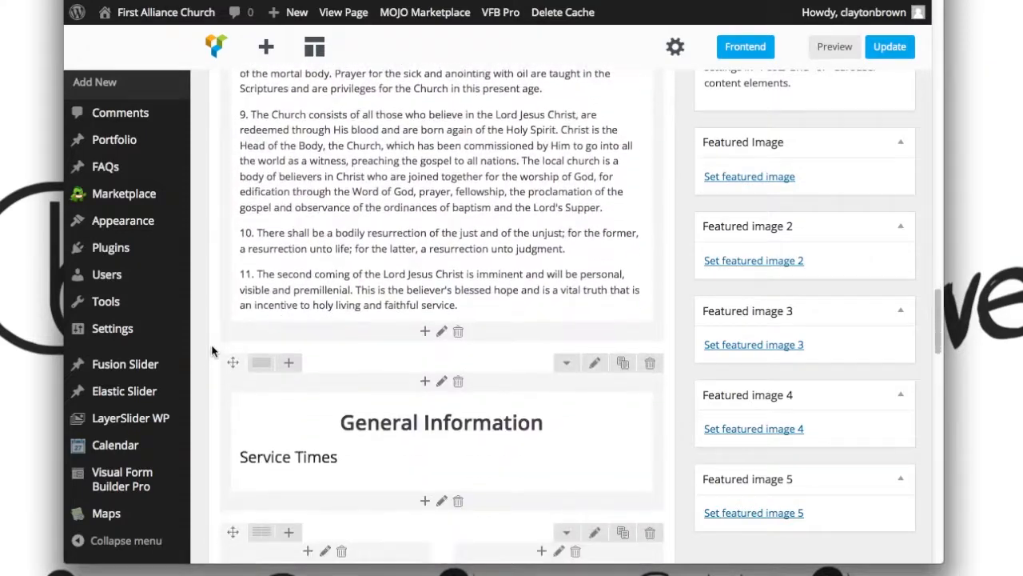
{"action": "scroll", "scroll_direction": "down", "scroll_amount": 3}
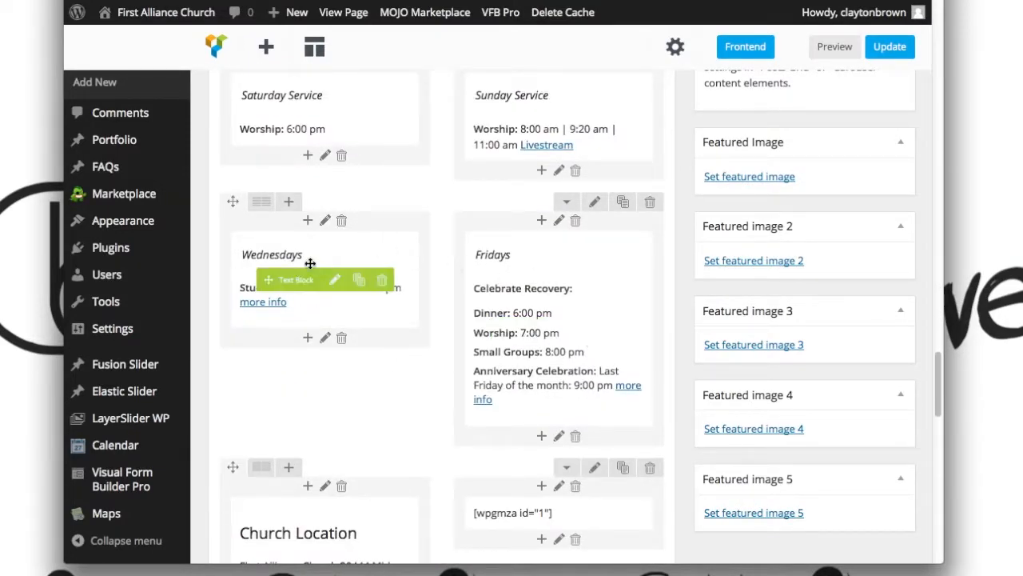
{"action": "scroll", "scroll_direction": "down", "scroll_amount": 3}
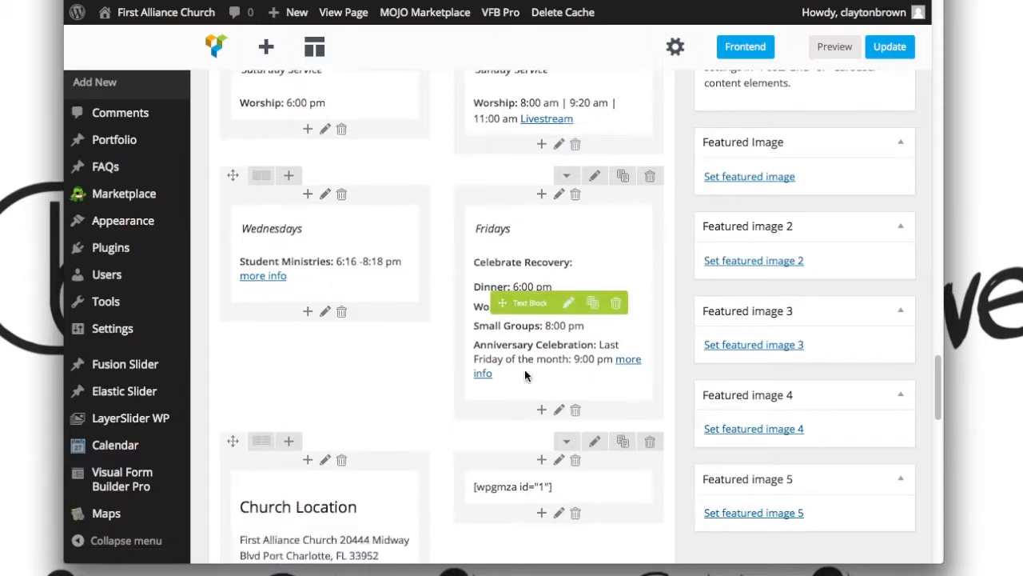
{"action": "scroll", "scroll_direction": "down", "scroll_amount": 3}
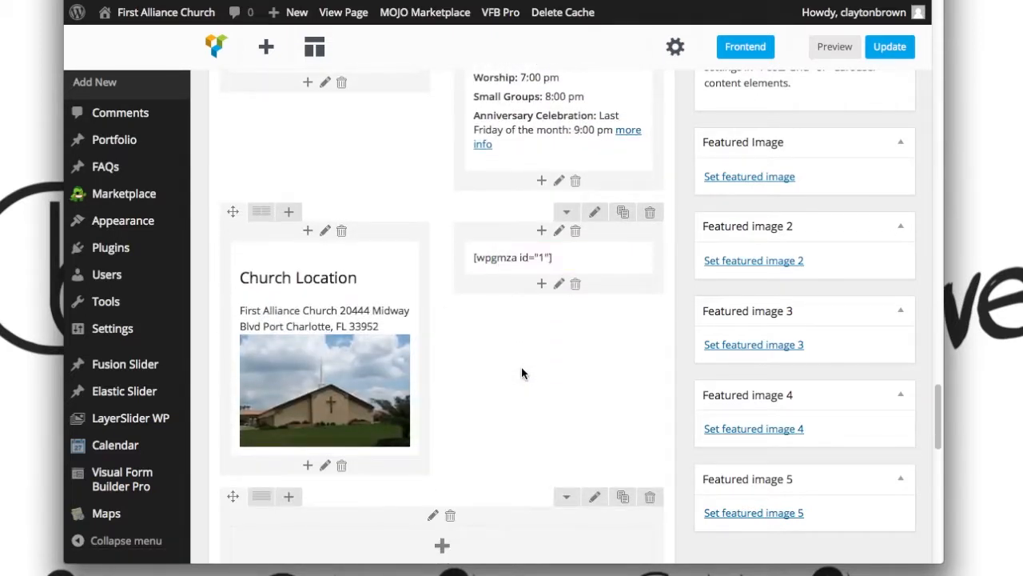
{"action": "mouse_move", "coordinate": [451, 368]}
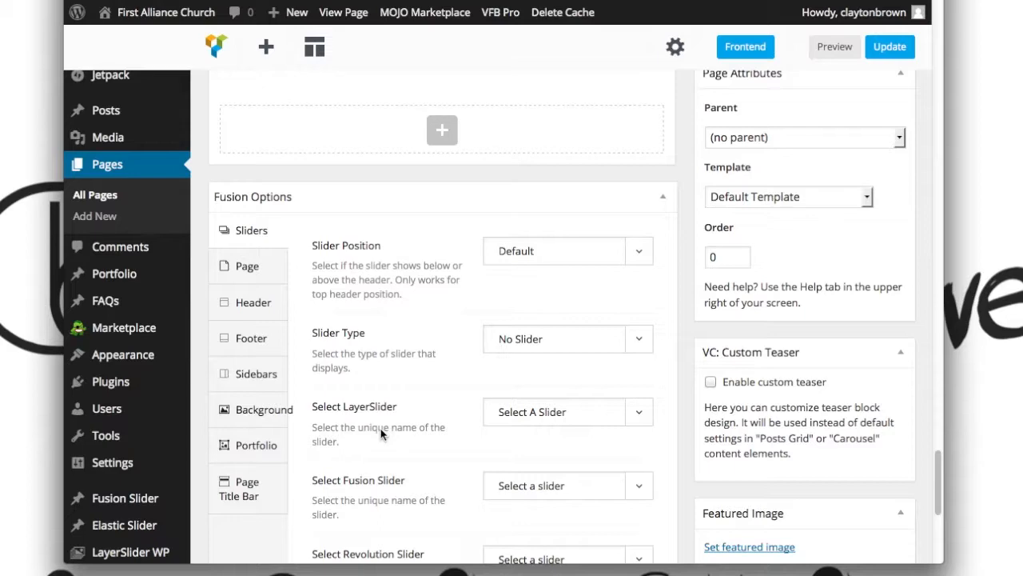
{"action": "mouse_move", "coordinate": [358, 326]}
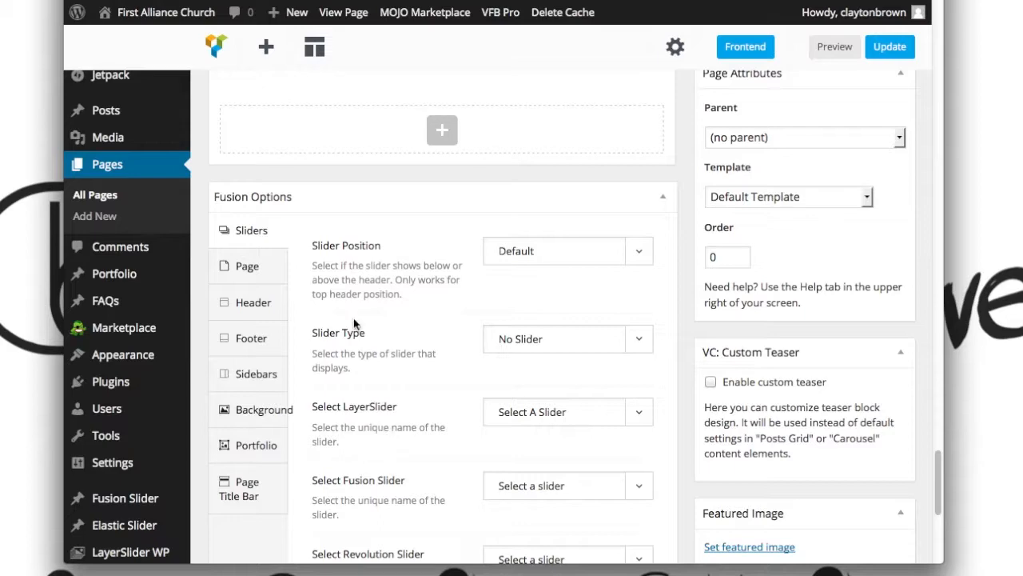
Step: Glance at the Celebrate Recovery tabs, then return to the About Us editor
{"action": "left_click", "coordinate": [342, 13]}
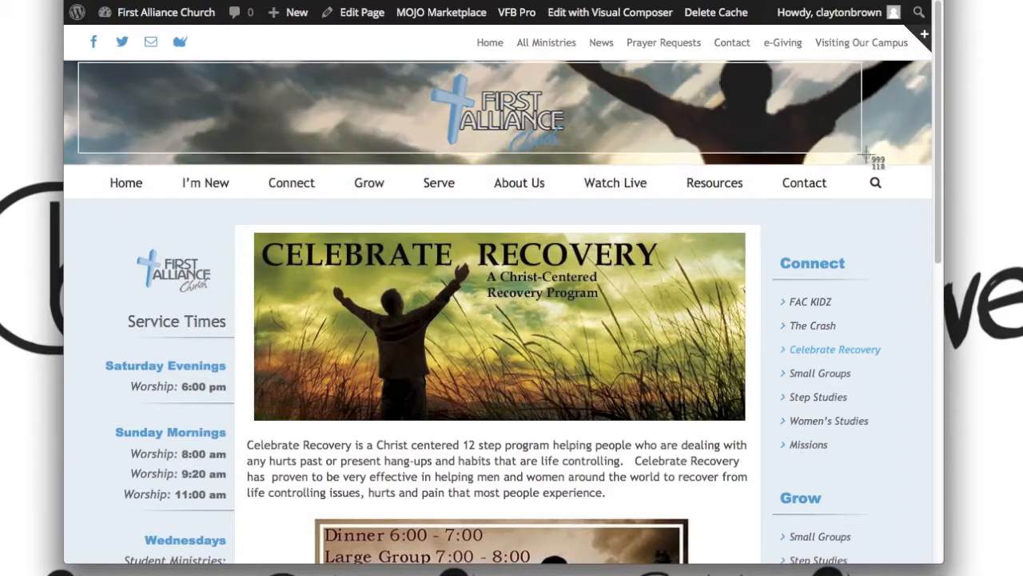
{"action": "left_click", "coordinate": [362, 12]}
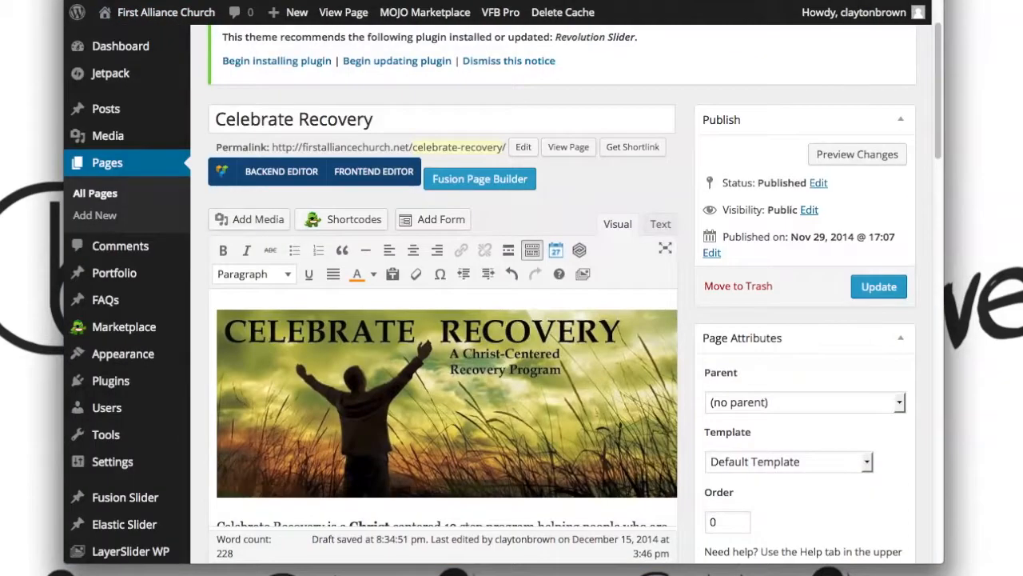
{"action": "left_click", "coordinate": [480, 179]}
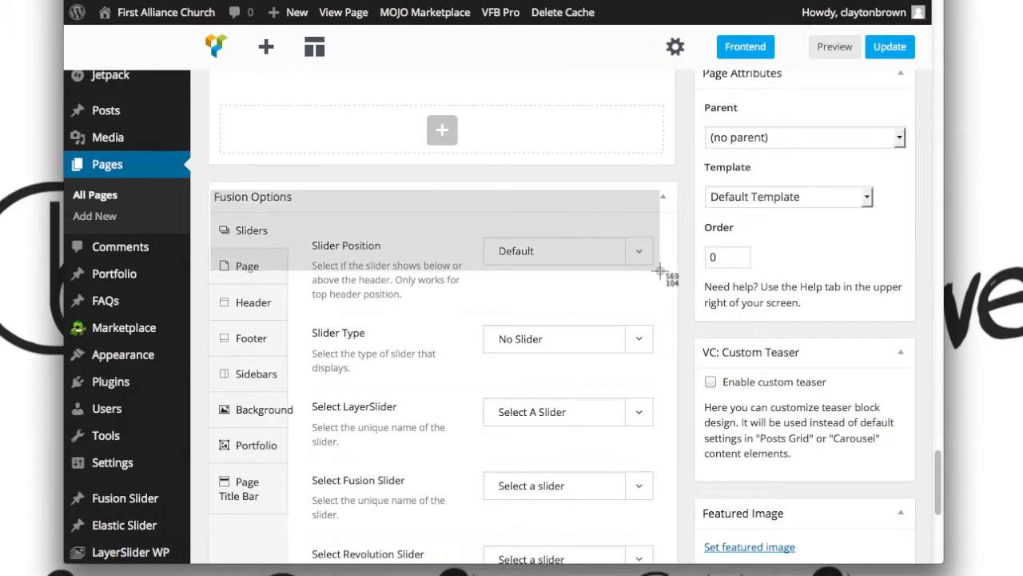
{"action": "mouse_move", "coordinate": [253, 302]}
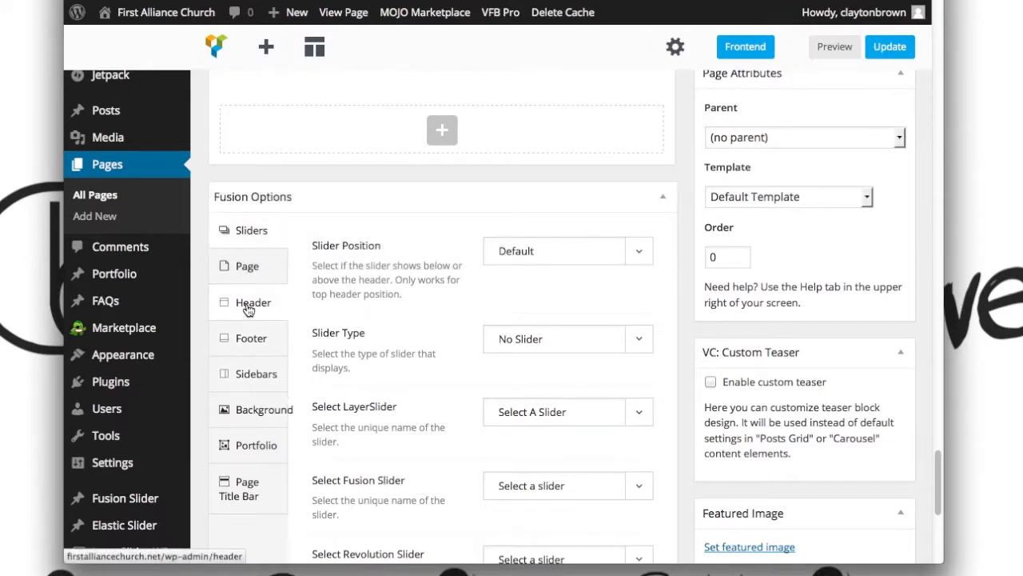
Step: Show the Header section of Fusion Options and focus its Background Image field
{"action": "left_click", "coordinate": [253, 302]}
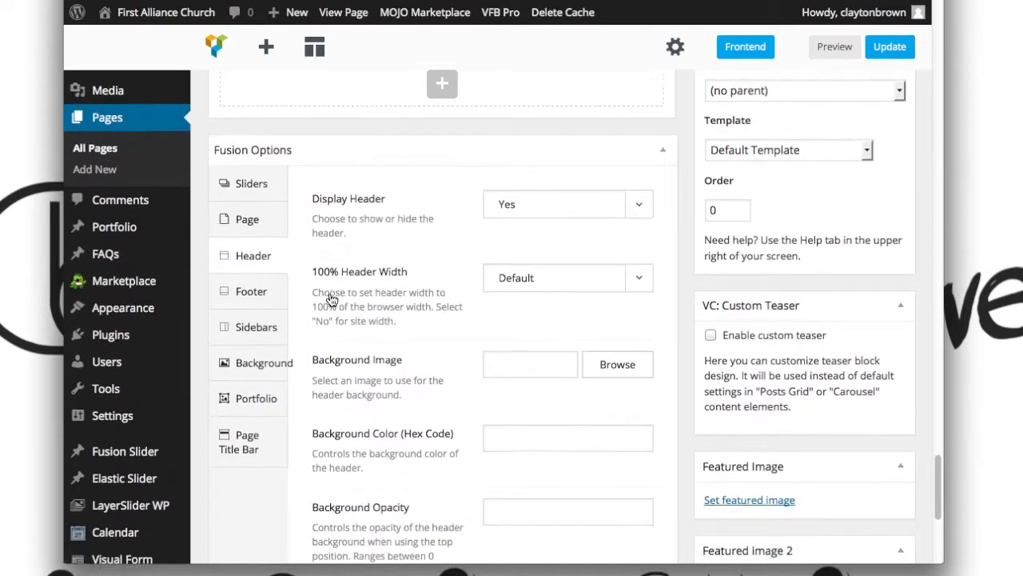
{"action": "scroll", "scroll_direction": "down", "scroll_amount": 3}
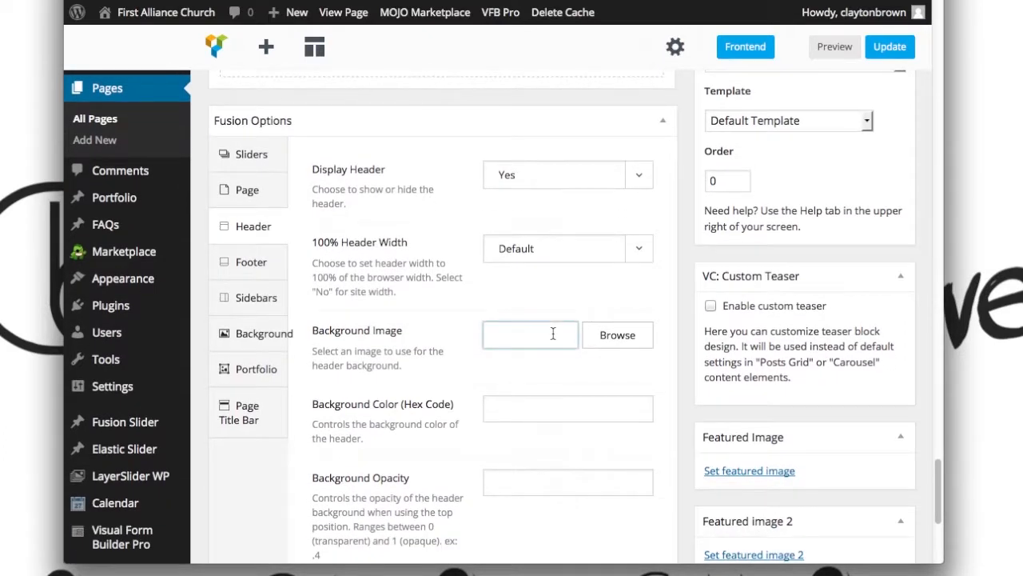
{"action": "left_click", "coordinate": [531, 334]}
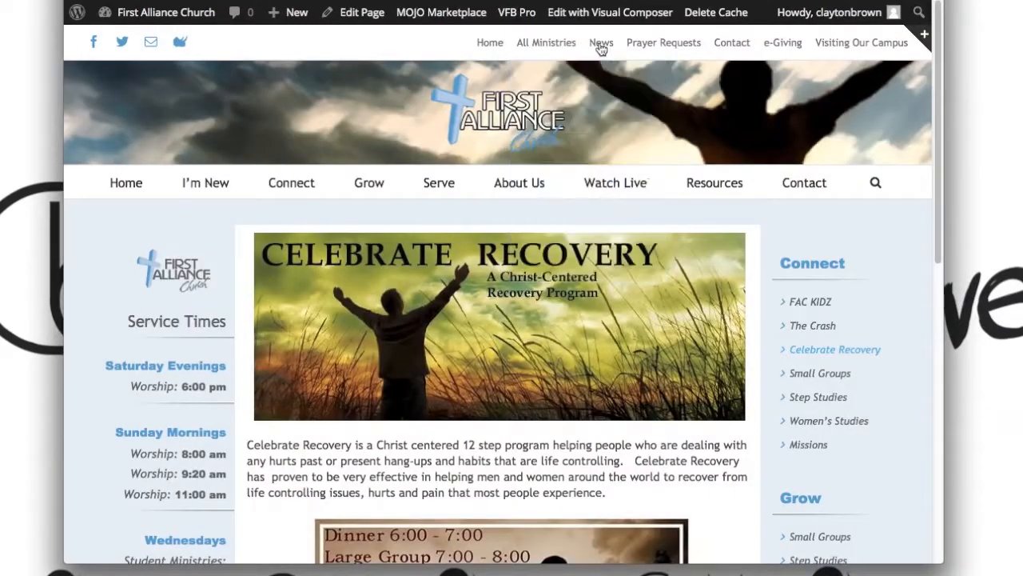
Step: View the live Serve page's header photo, then return to the About Us editor
{"action": "left_click", "coordinate": [601, 42]}
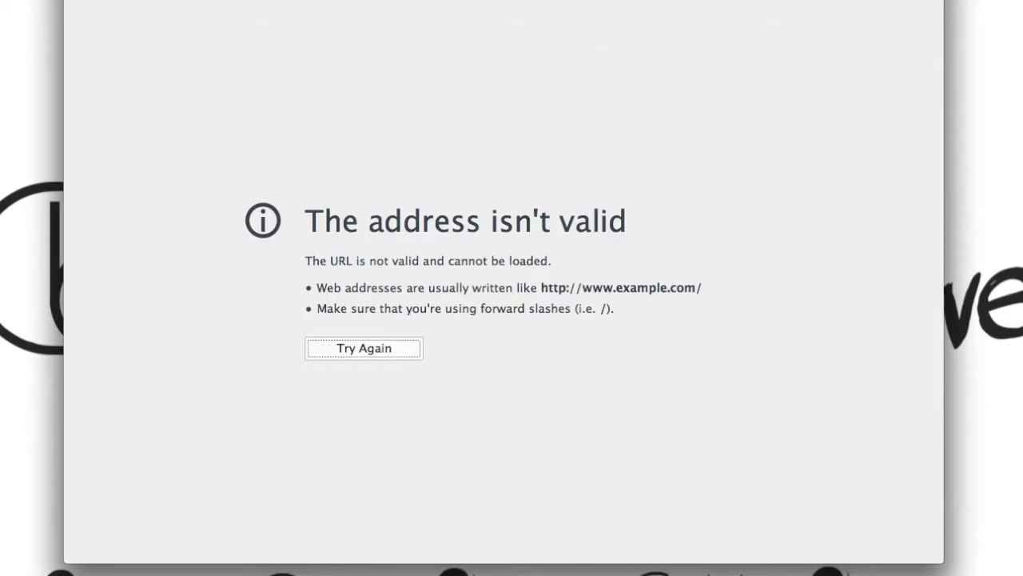
{"action": "left_click", "coordinate": [364, 348]}
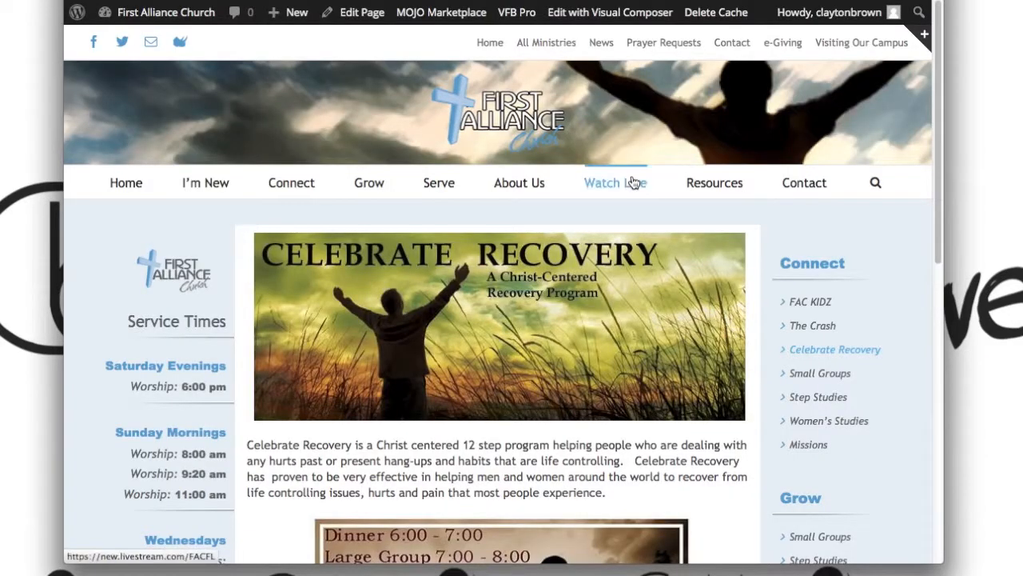
{"action": "mouse_move", "coordinate": [622, 135]}
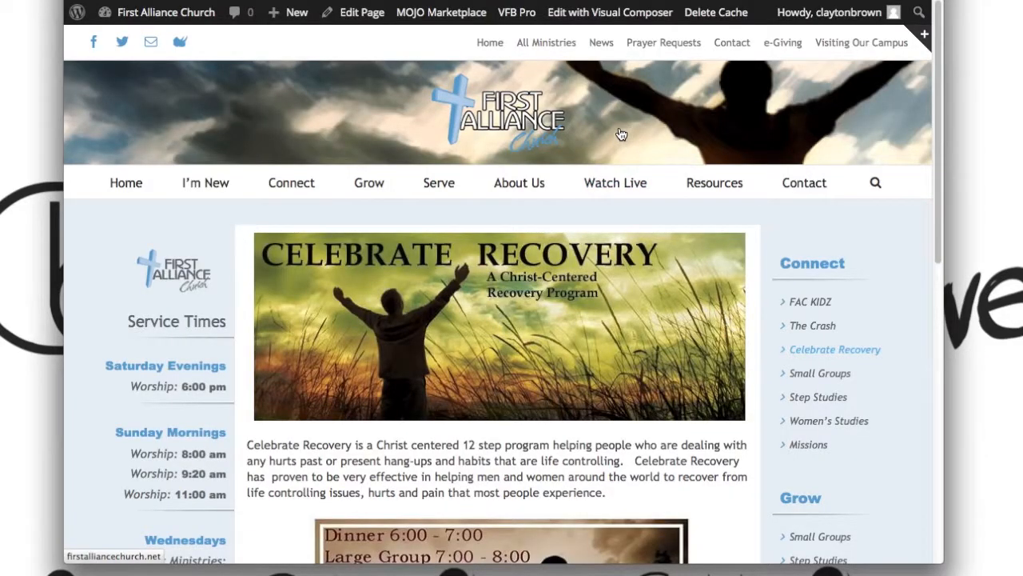
{"action": "mouse_move", "coordinate": [438, 182]}
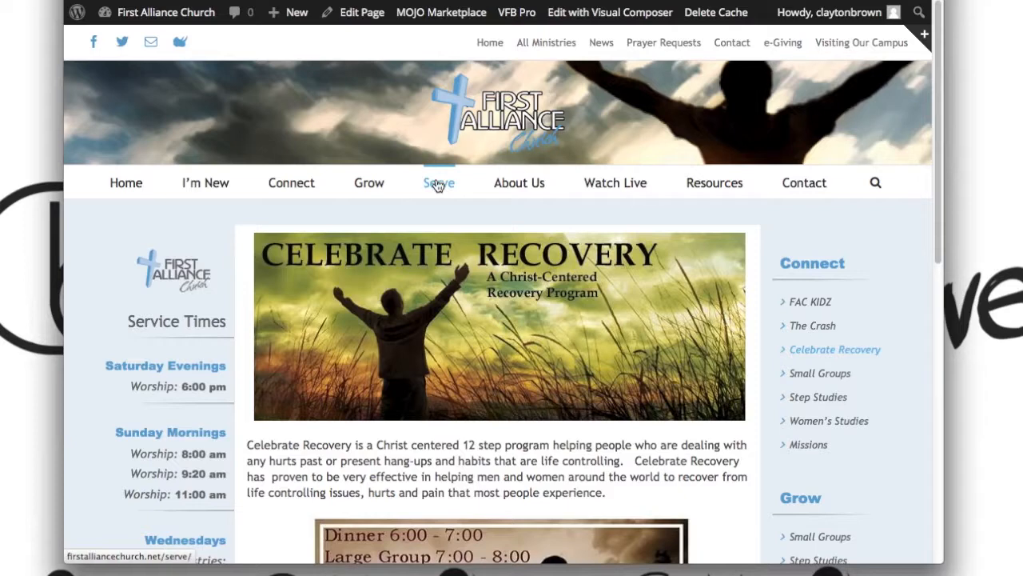
{"action": "mouse_move", "coordinate": [577, 128]}
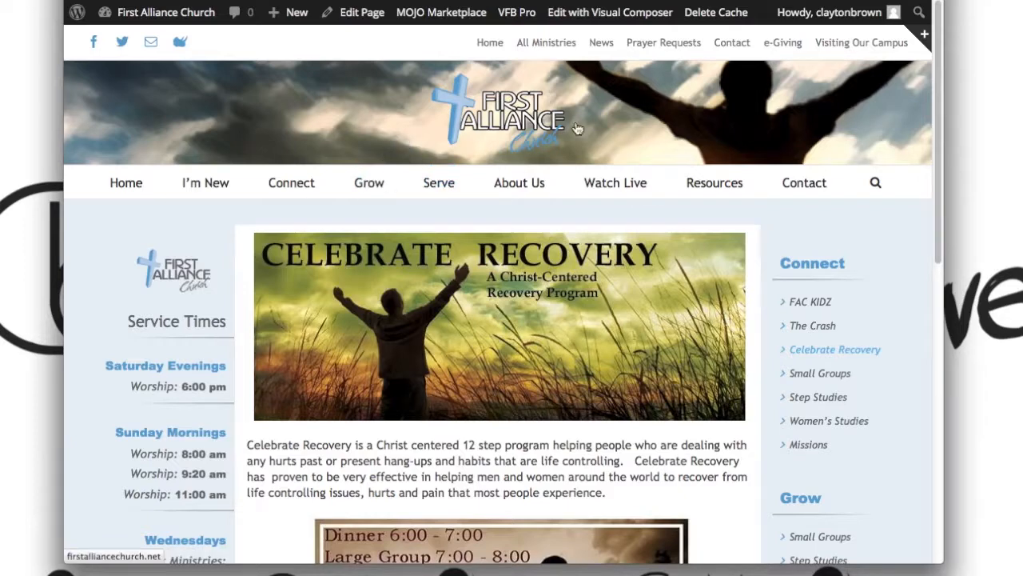
{"action": "left_click", "coordinate": [438, 182]}
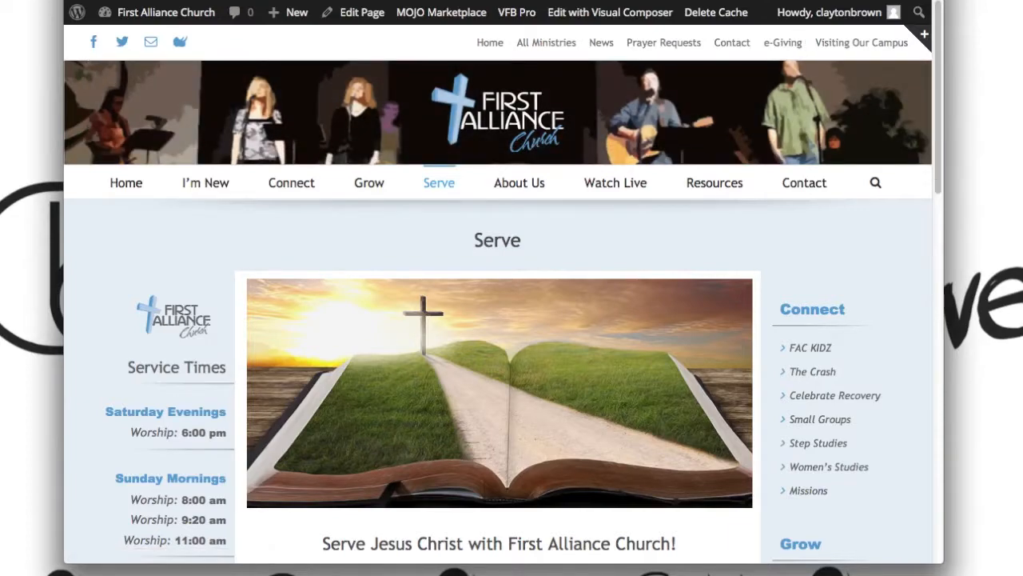
{"action": "left_click", "coordinate": [361, 13]}
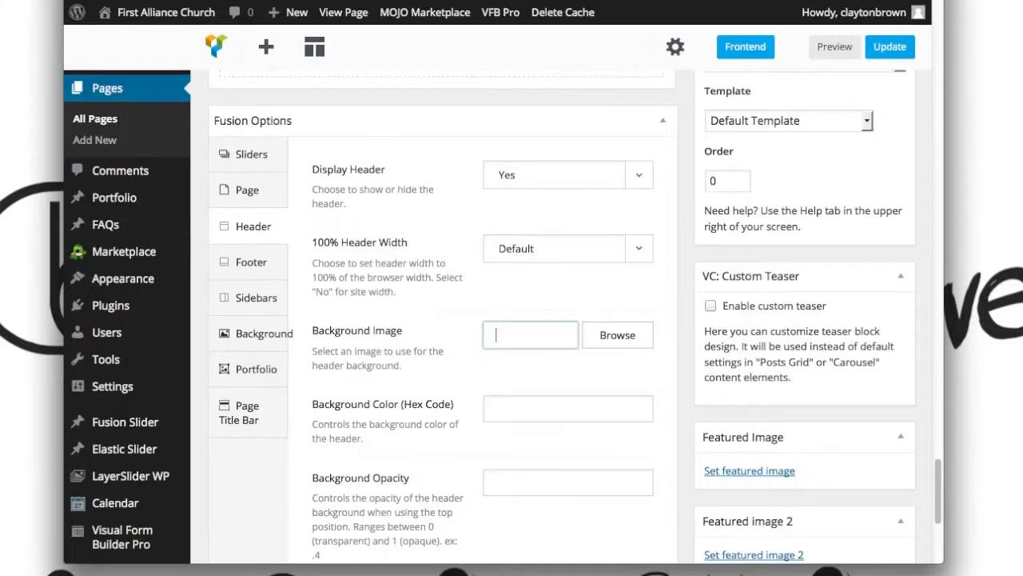
{"action": "scroll", "scroll_direction": "up", "scroll_amount": 3}
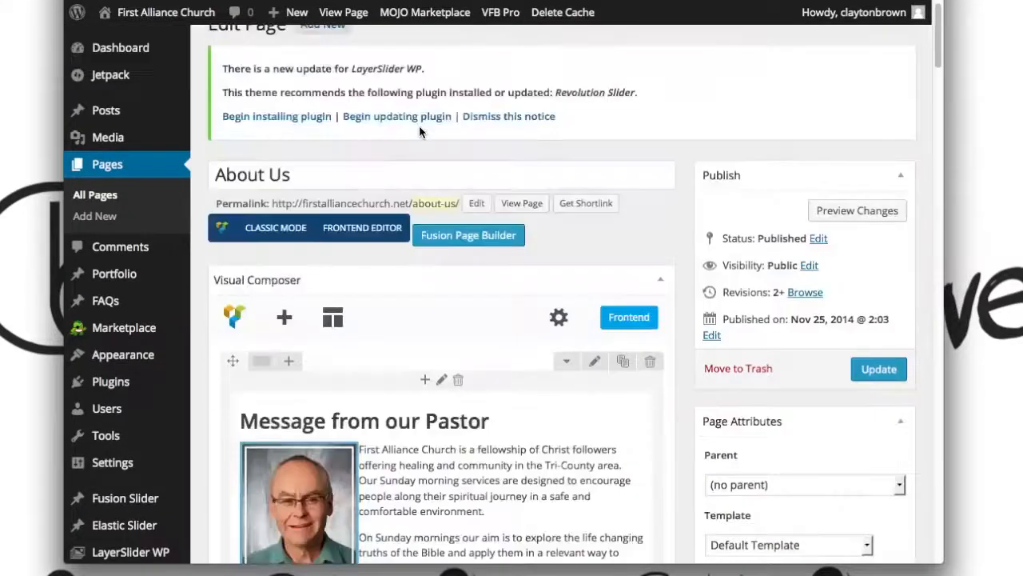